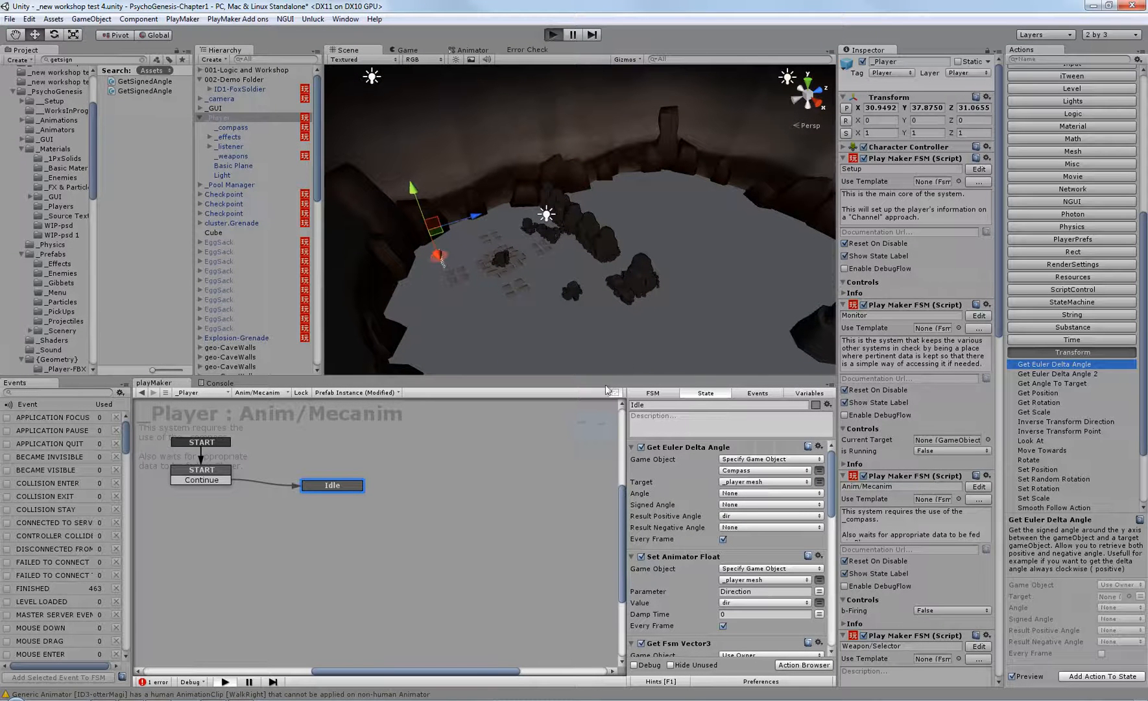
{"action": "mouse_move", "coordinate": [447, 308]}
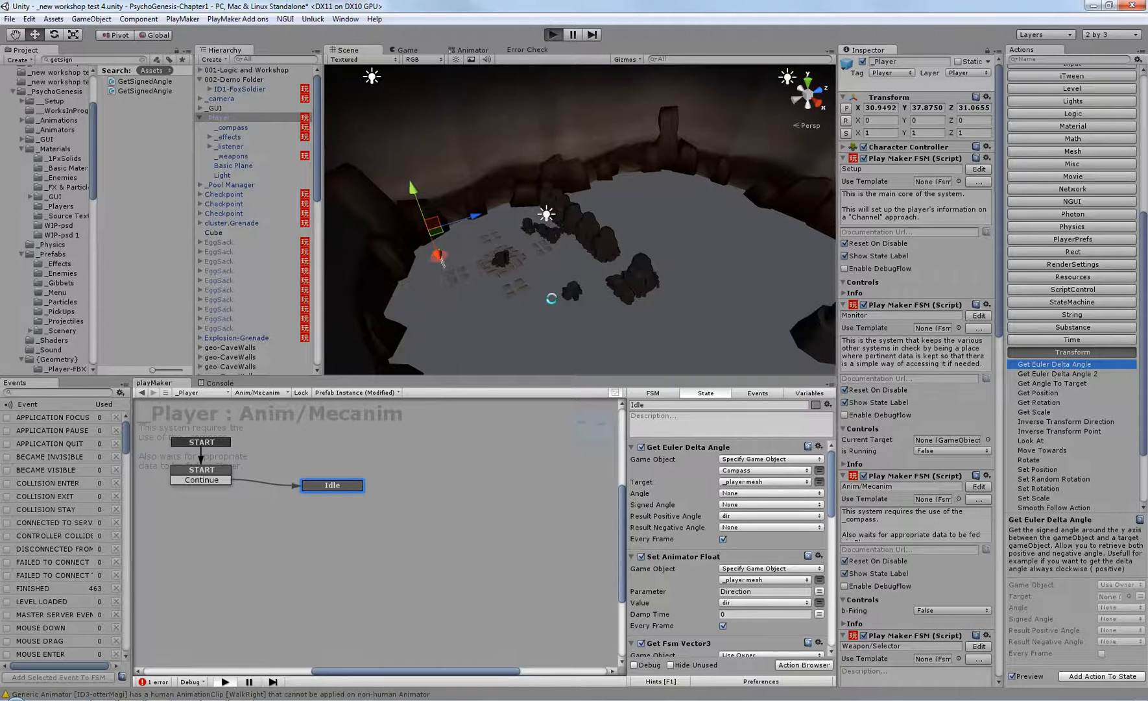
Enter Play mode to run the player character through the cave level
{"action": "left_click", "coordinate": [553, 34]}
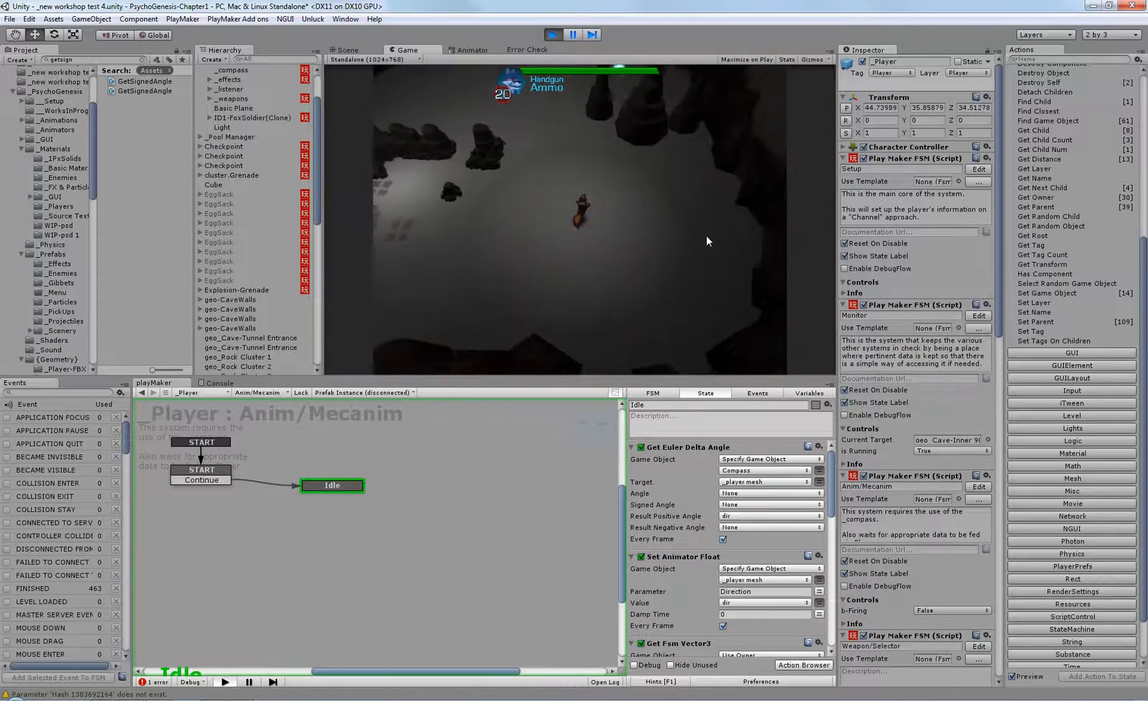
{"action": "mouse_move", "coordinate": [690, 279]}
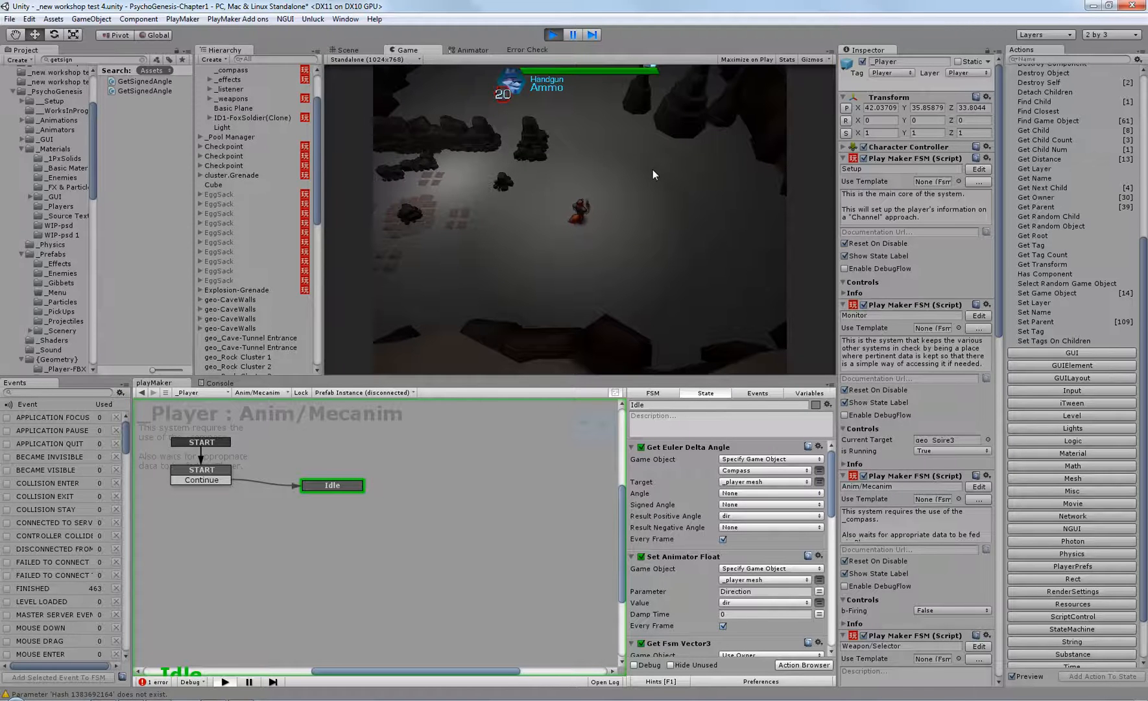
{"action": "mouse_move", "coordinate": [631, 216]}
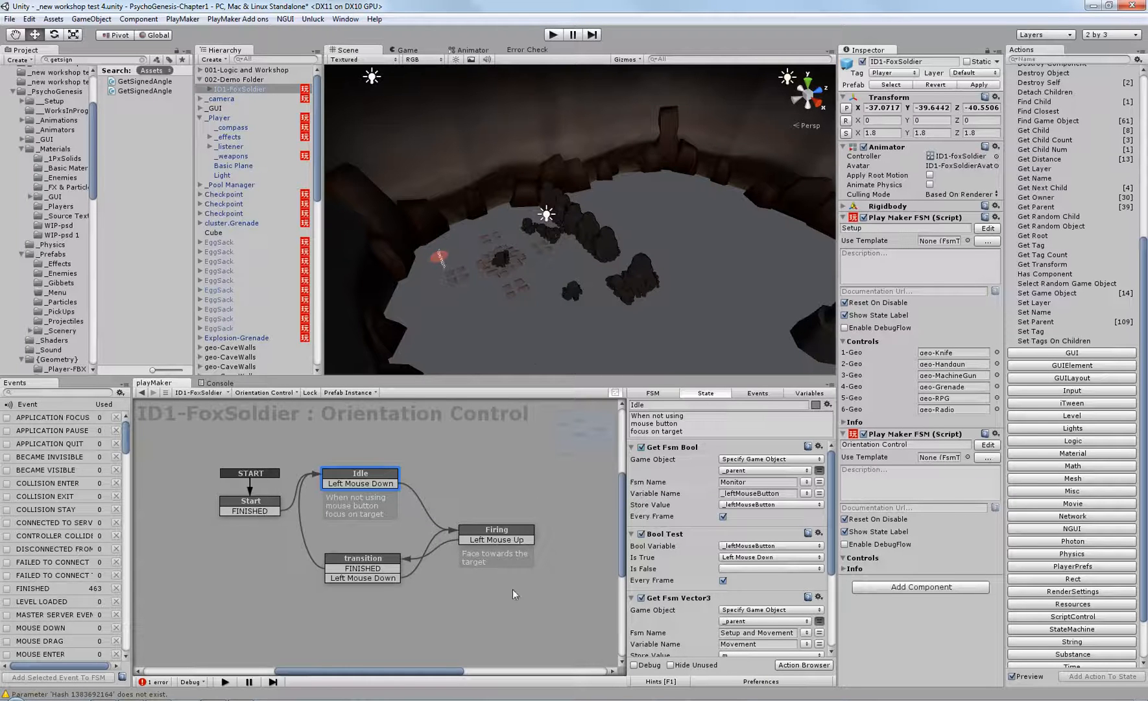
{"action": "mouse_move", "coordinate": [411, 608]}
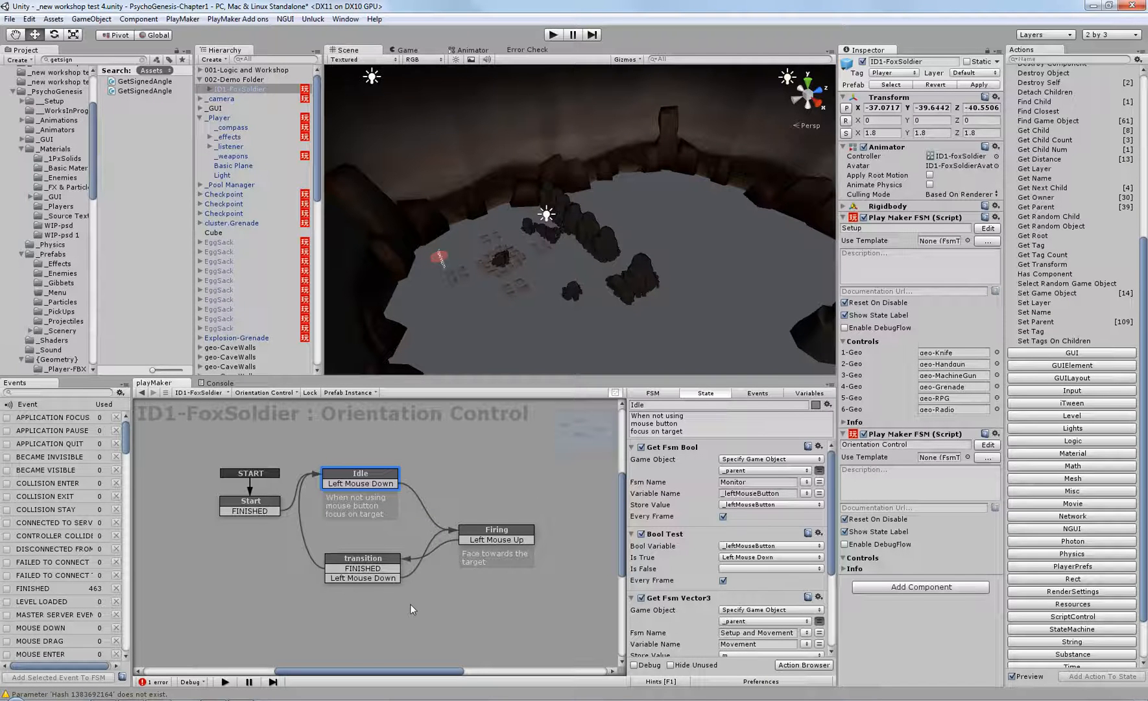
{"action": "mouse_move", "coordinate": [528, 586]}
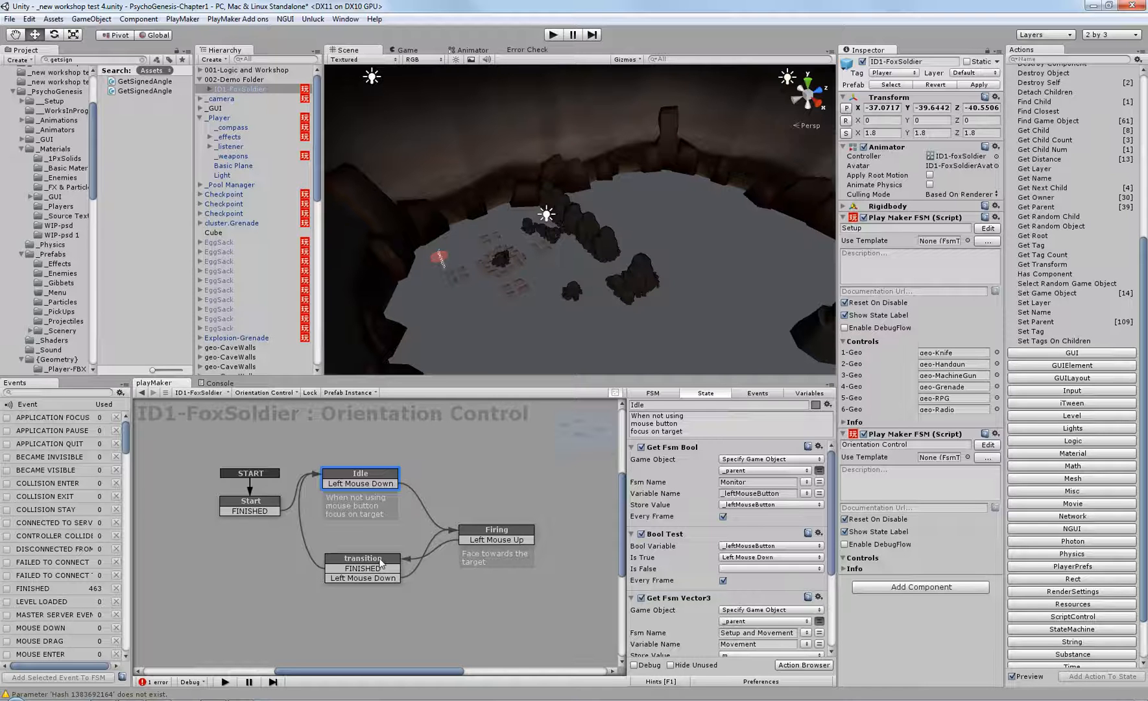
Inspect the transition state's actions, then select _Player to view its Monitor FSM
{"action": "left_click", "coordinate": [361, 568]}
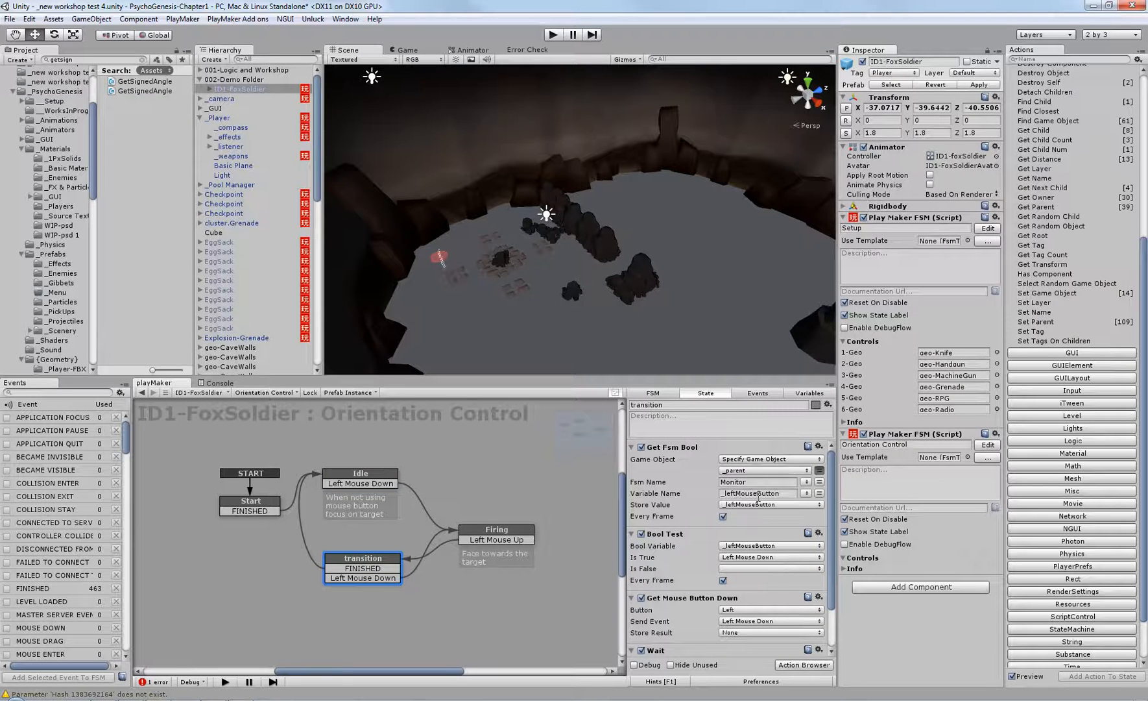
{"action": "scroll", "scroll_direction": "down", "scroll_amount": 3}
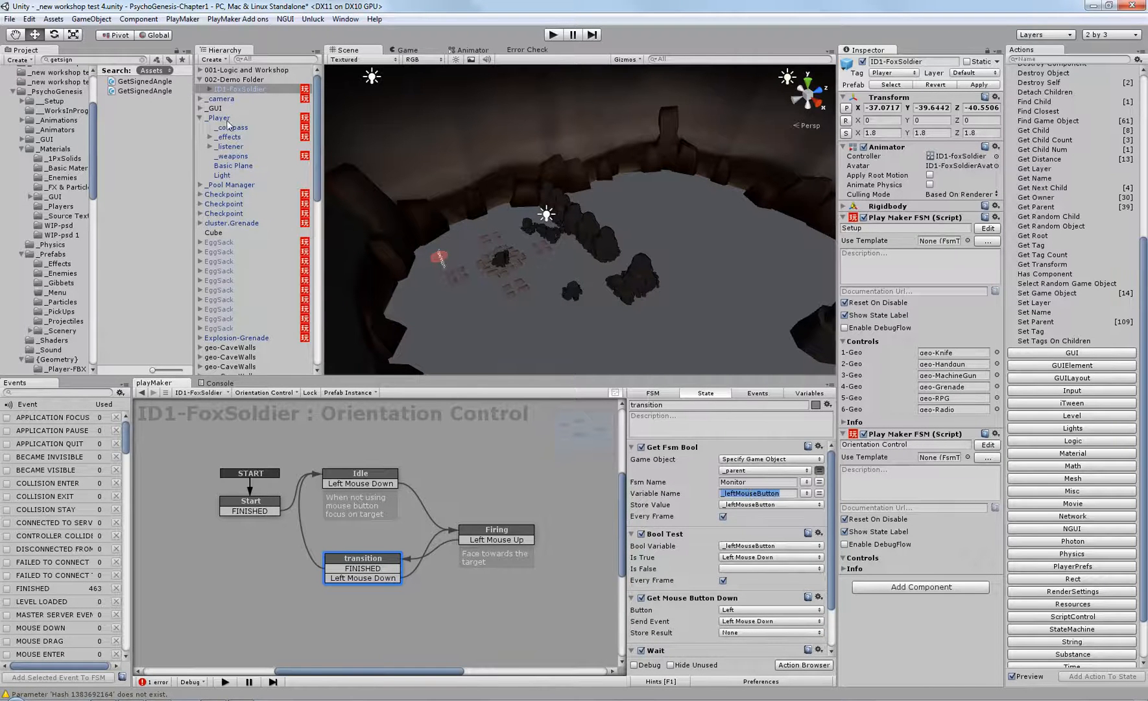
{"action": "left_click", "coordinate": [219, 118]}
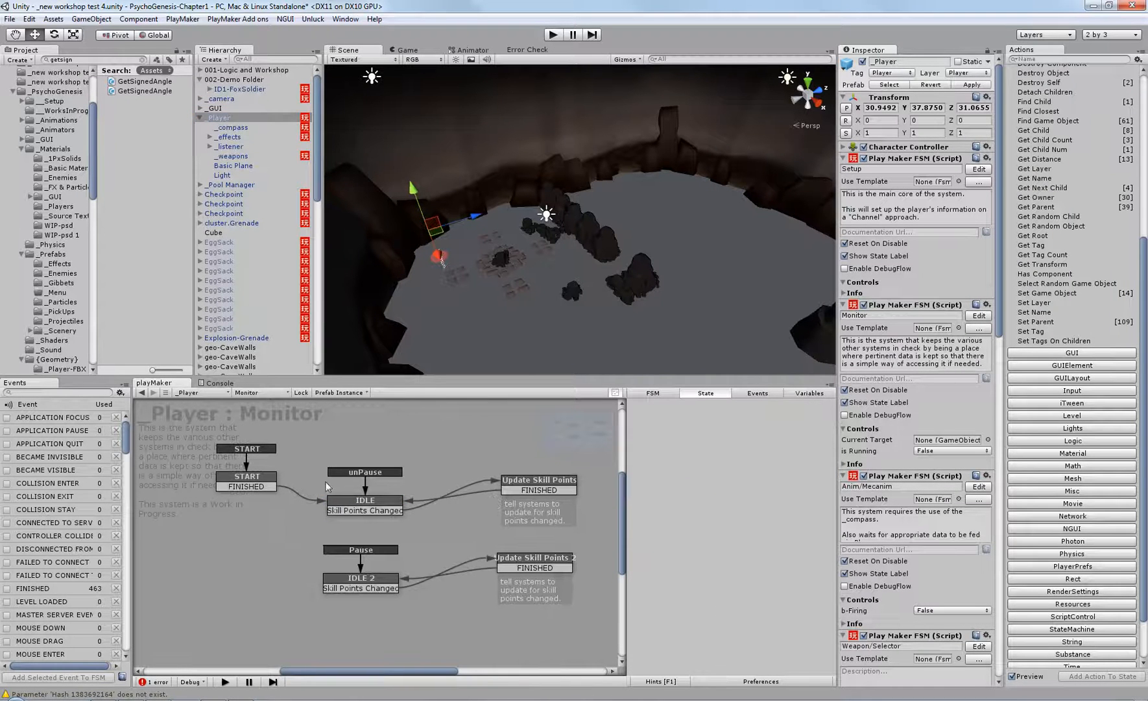
Review the Monitor FSM's IDLE state, variables and IDLE 2, then select ID1-FoxSoldier
{"action": "left_click", "coordinate": [363, 503]}
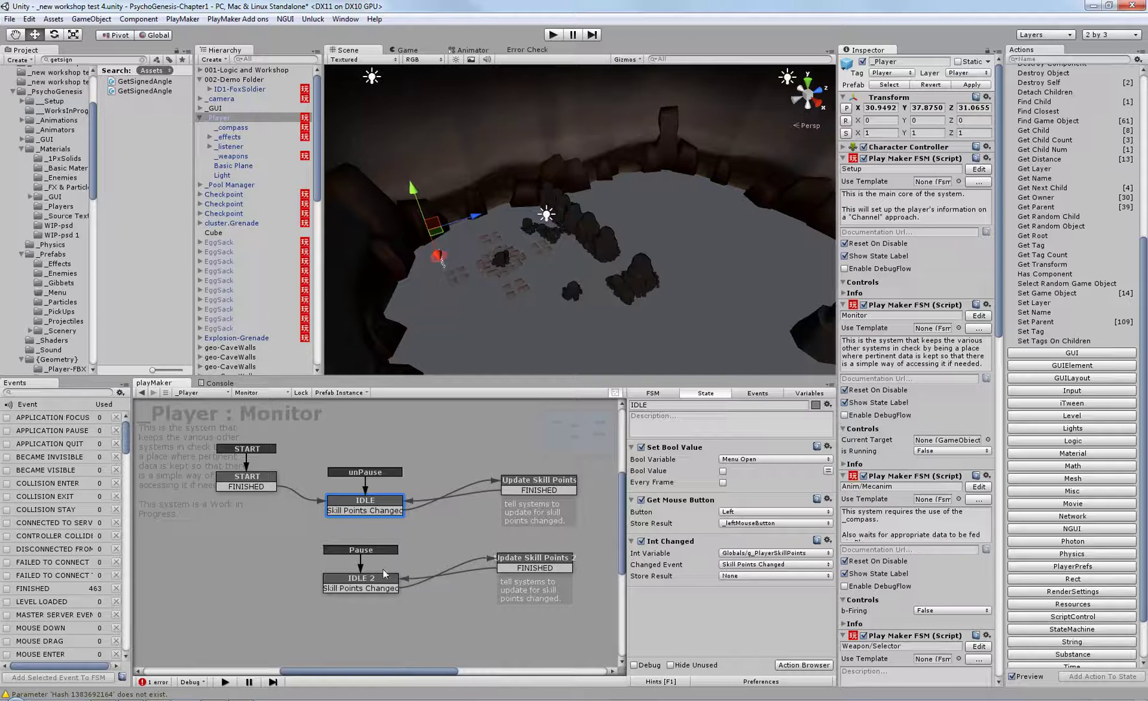
{"action": "left_click", "coordinate": [808, 393]}
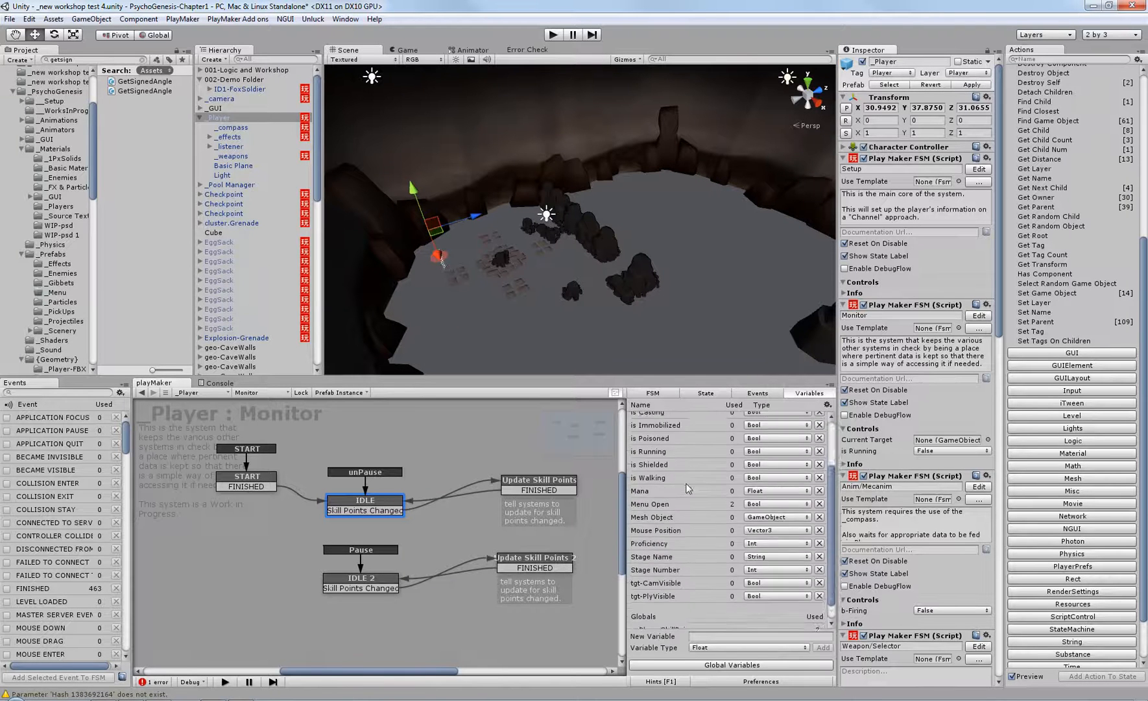
{"action": "scroll", "scroll_direction": "down", "scroll_amount": 3}
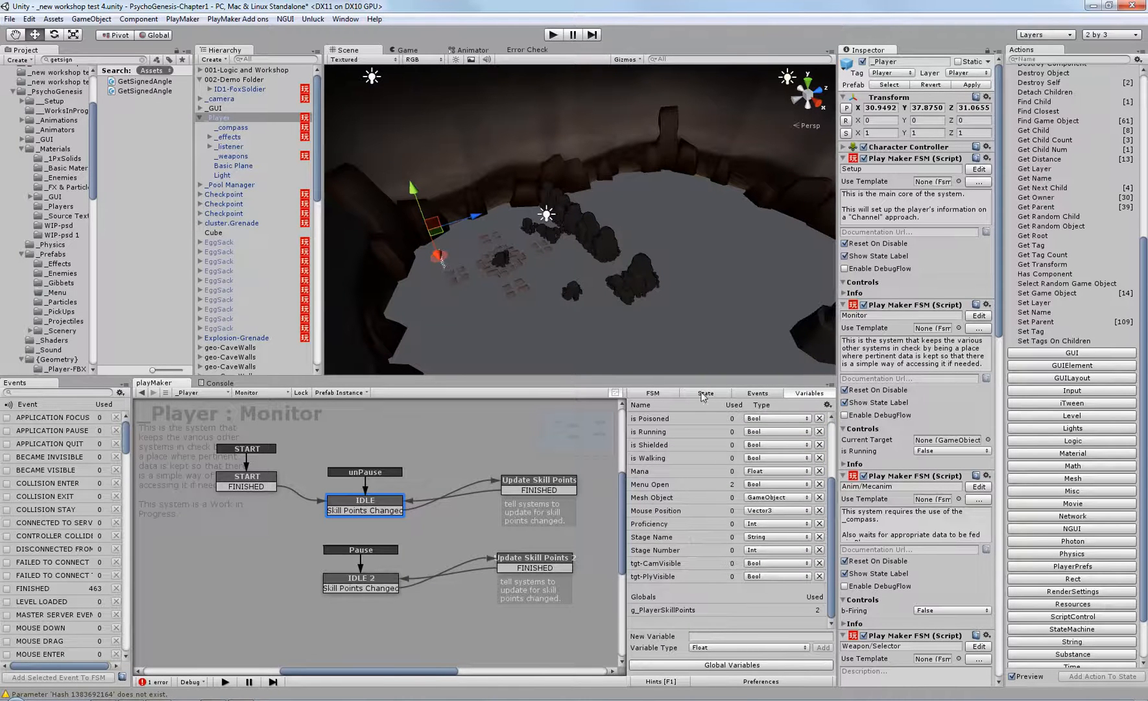
{"action": "scroll", "scroll_direction": "up", "scroll_amount": 3}
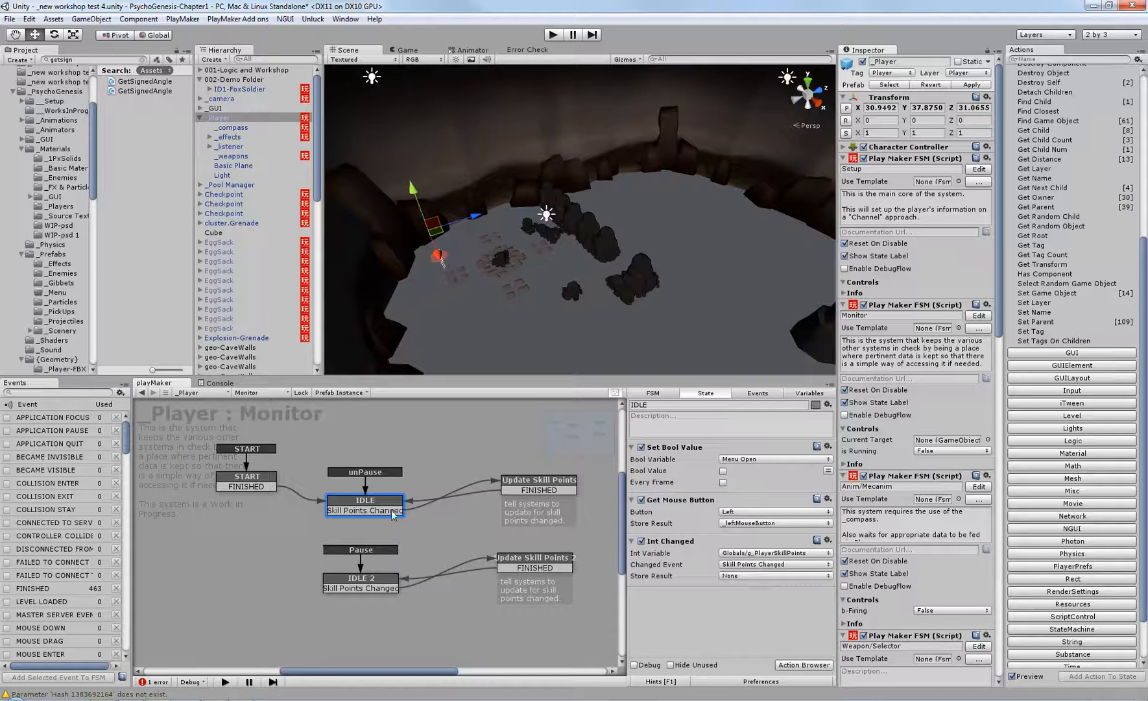
{"action": "mouse_move", "coordinate": [796, 541]}
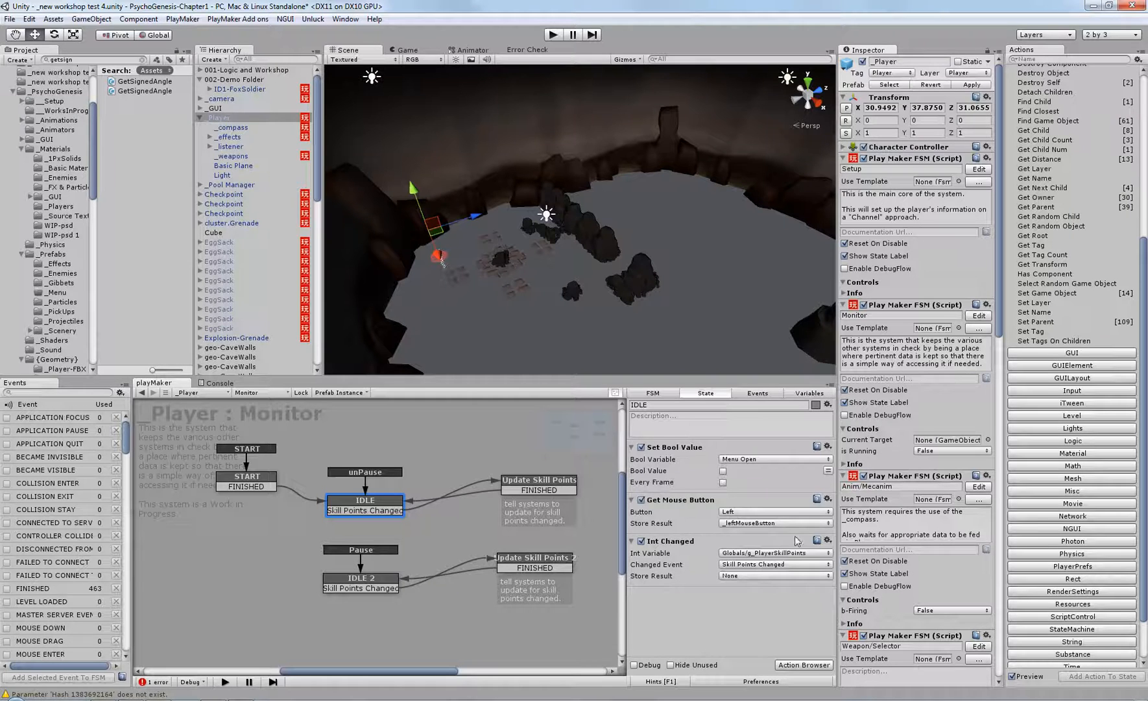
{"action": "mouse_move", "coordinate": [810, 483]}
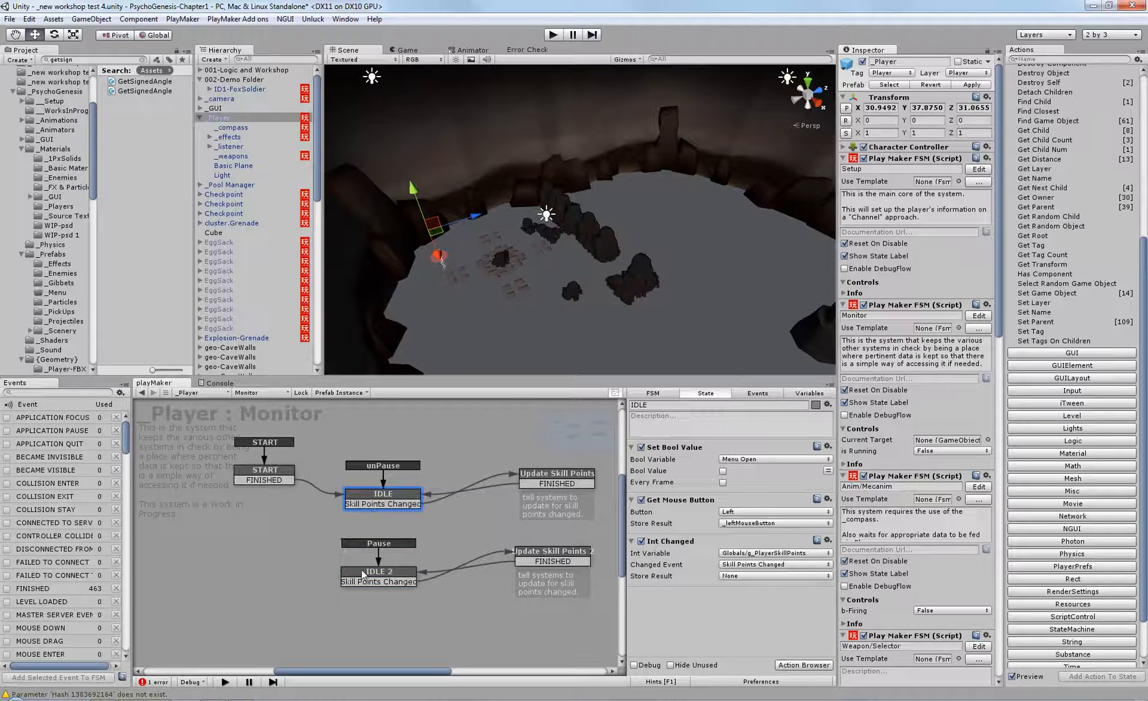
{"action": "left_click", "coordinate": [378, 576]}
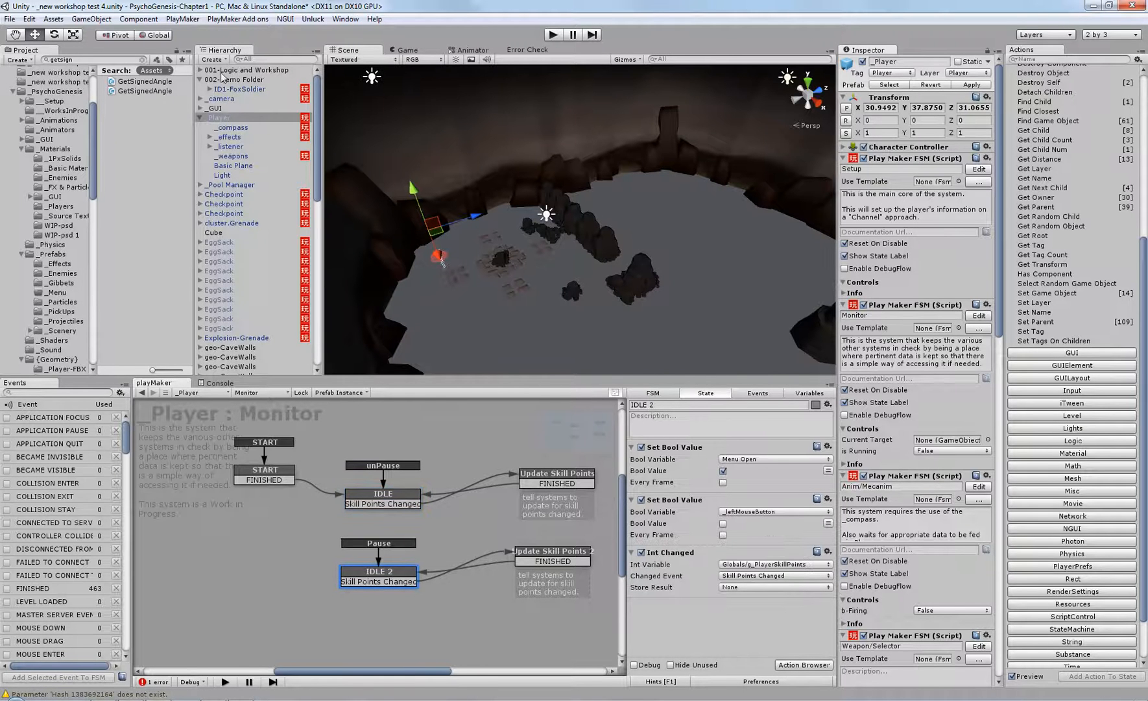
{"action": "left_click", "coordinate": [240, 89]}
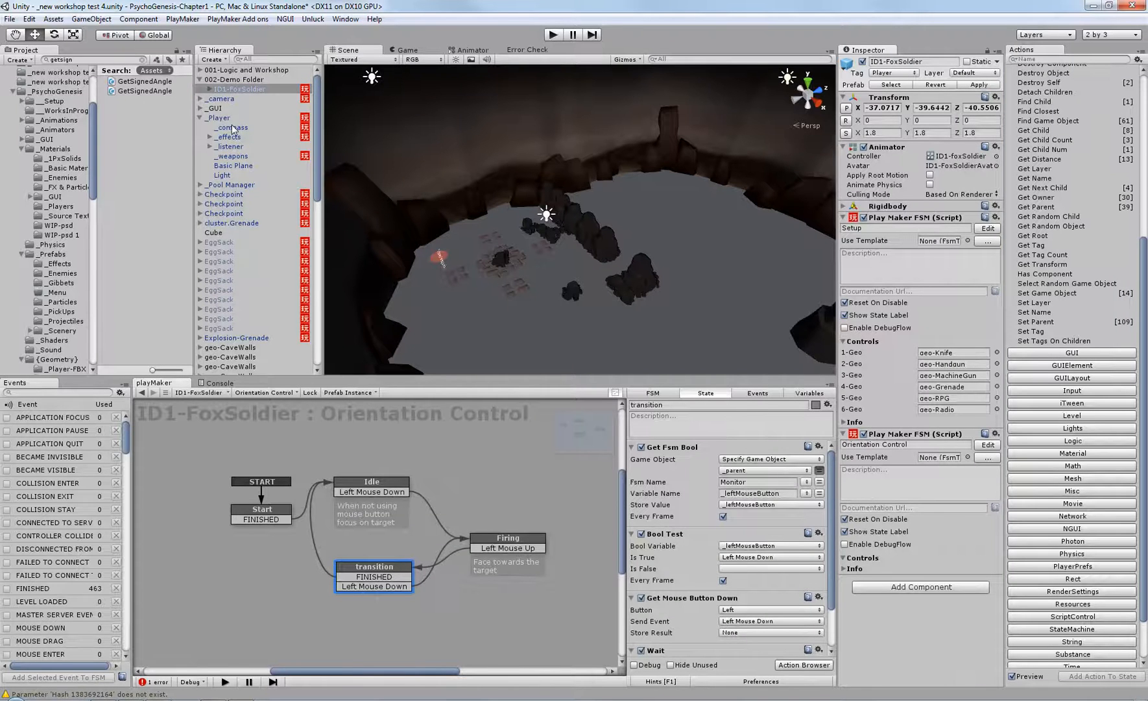
Select _Player and open its Setup FSM for editing
{"action": "left_click", "coordinate": [219, 118]}
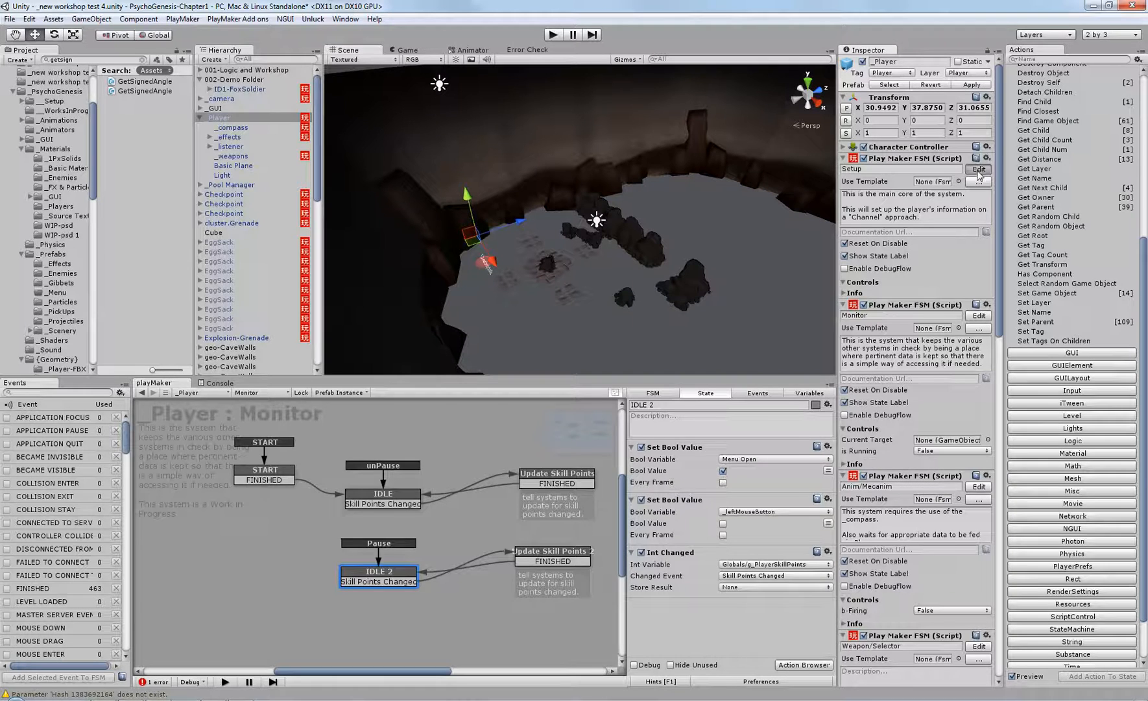
{"action": "left_click", "coordinate": [978, 170]}
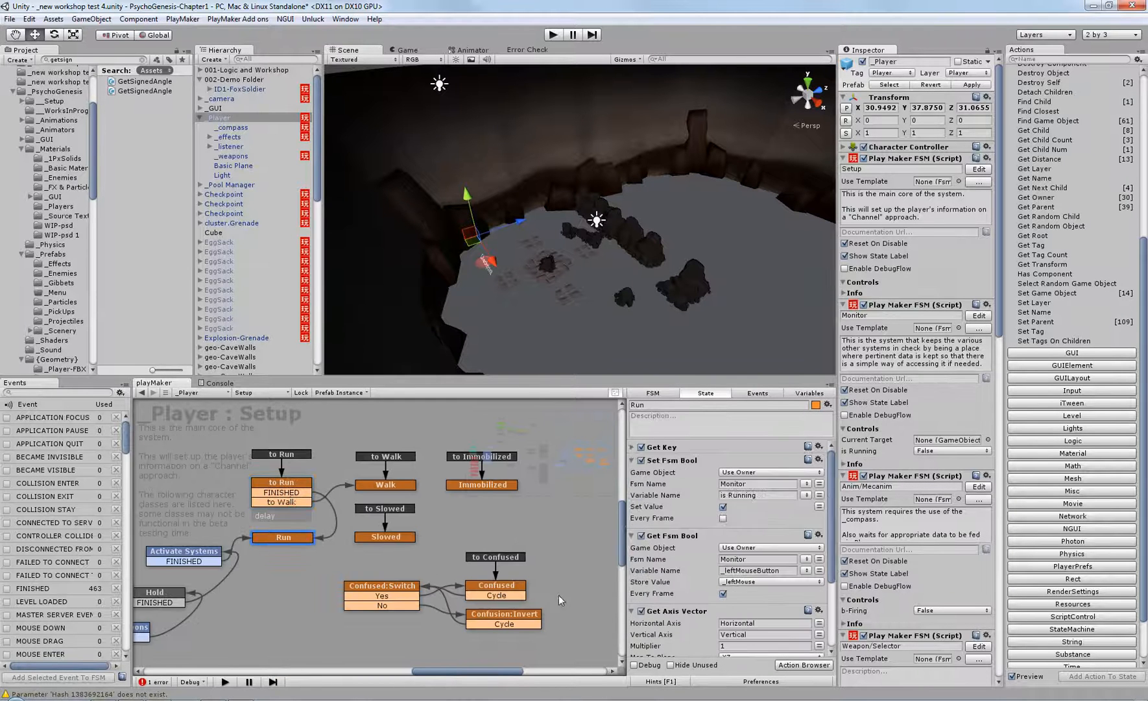
{"action": "mouse_move", "coordinate": [704, 544]}
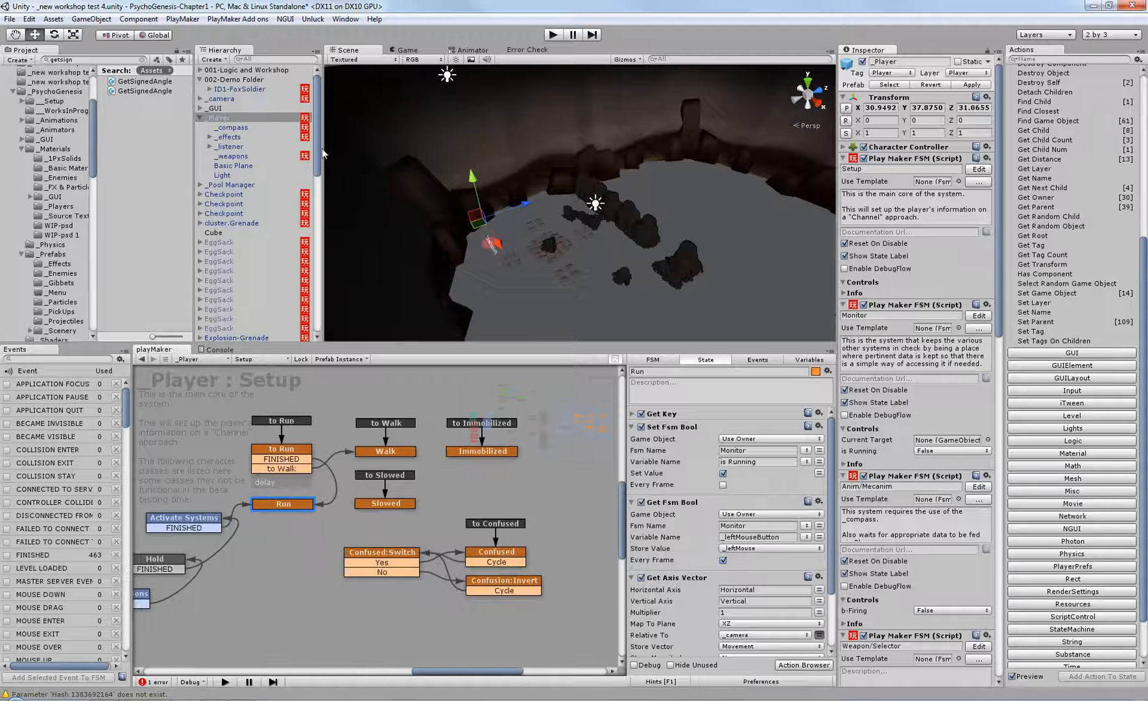
Check _compass's Get Fsm Vector3 Movement variable, then reselect _Player
{"action": "left_click", "coordinate": [232, 126]}
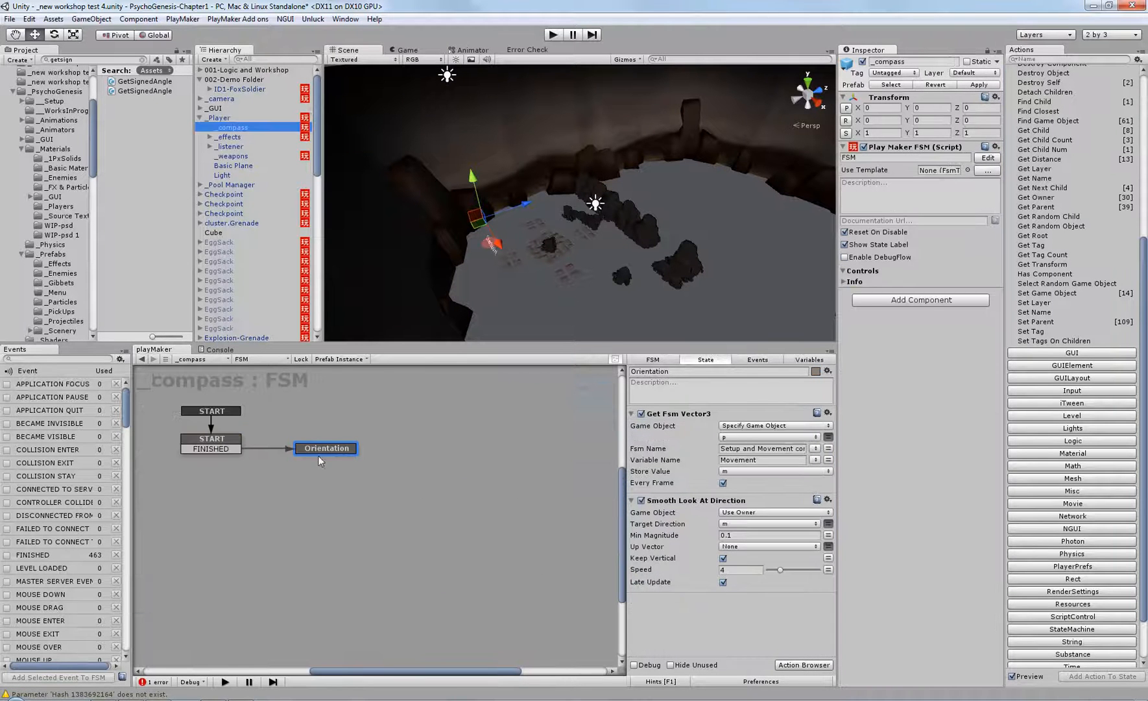
{"action": "mouse_move", "coordinate": [529, 638]}
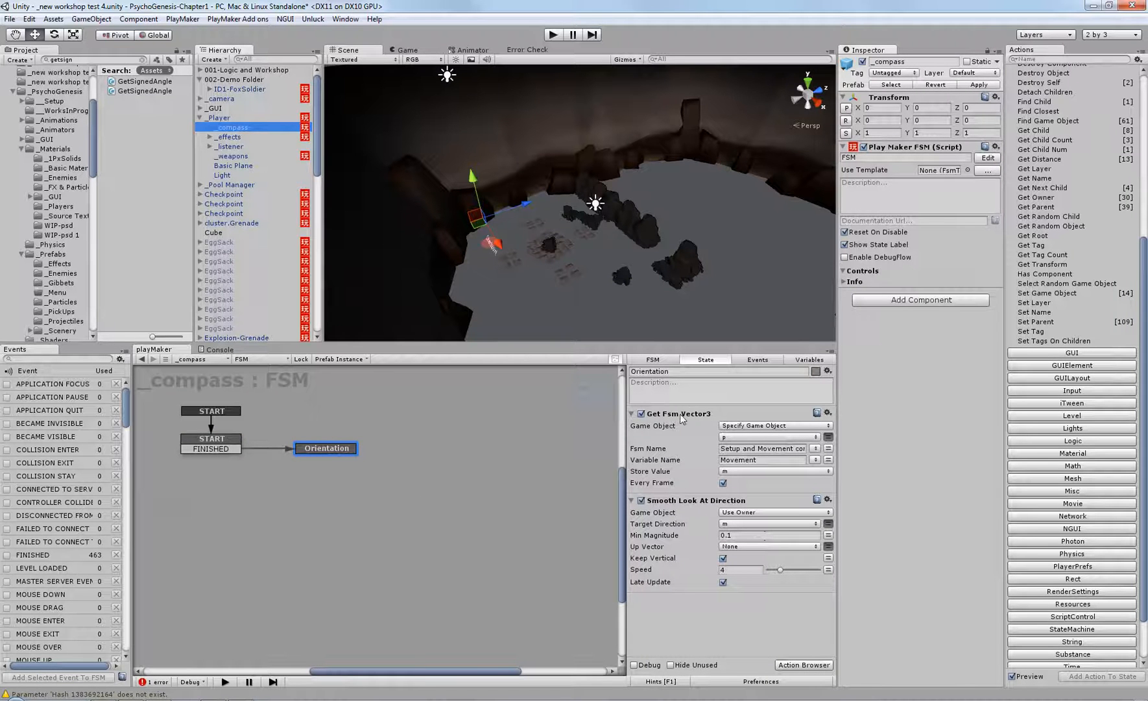
{"action": "left_click", "coordinate": [676, 412]}
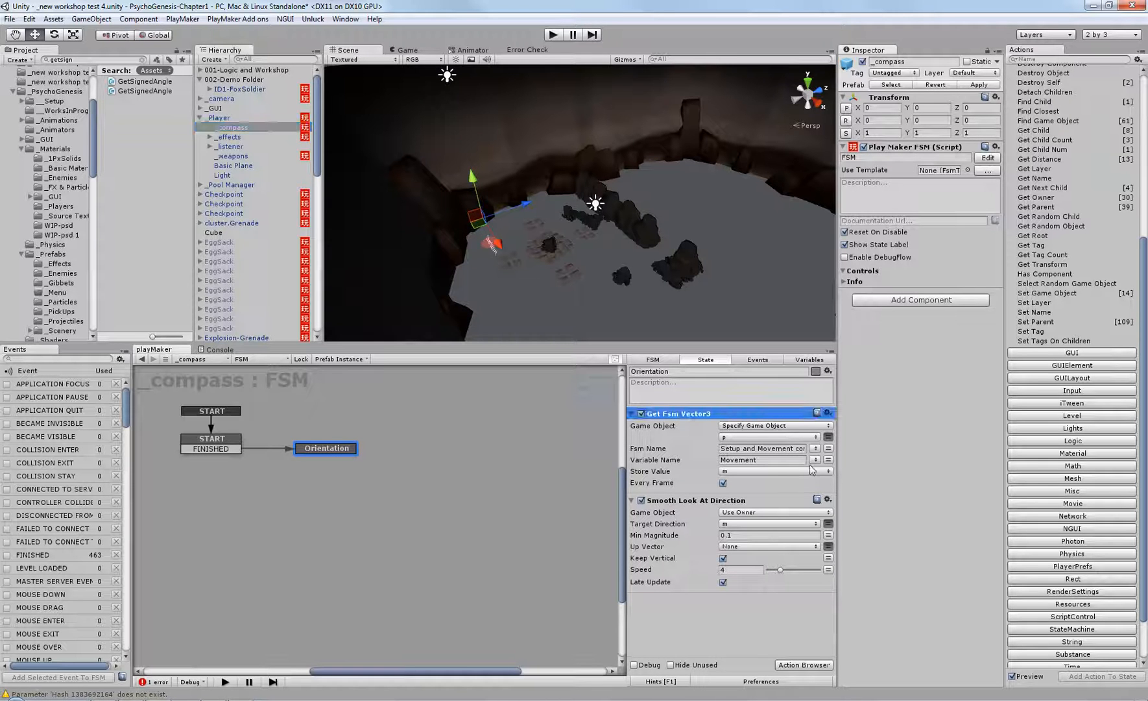
{"action": "triple_click", "coordinate": [739, 459]}
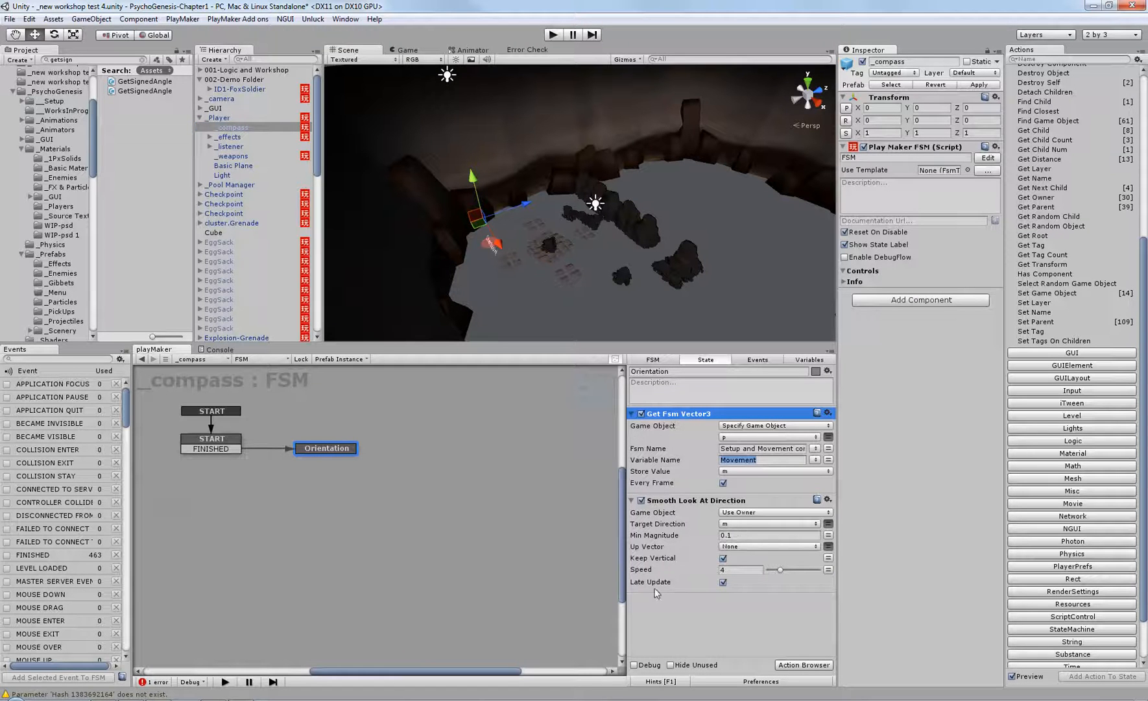
{"action": "mouse_move", "coordinate": [656, 589]}
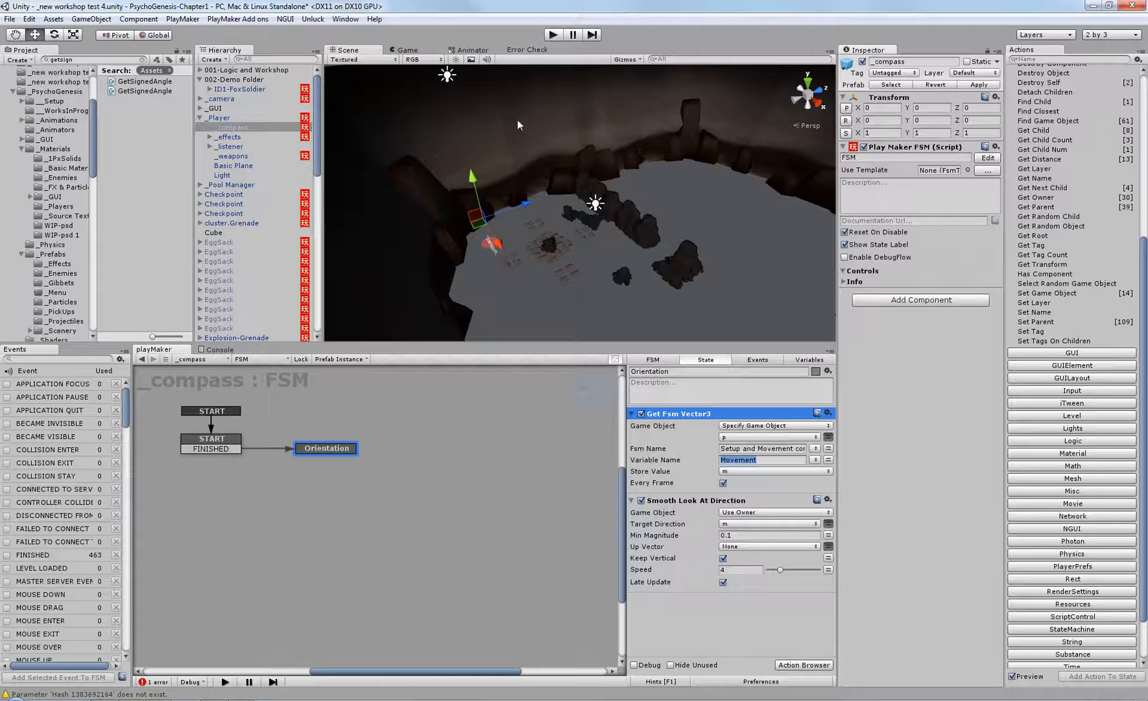
{"action": "mouse_move", "coordinate": [454, 149]}
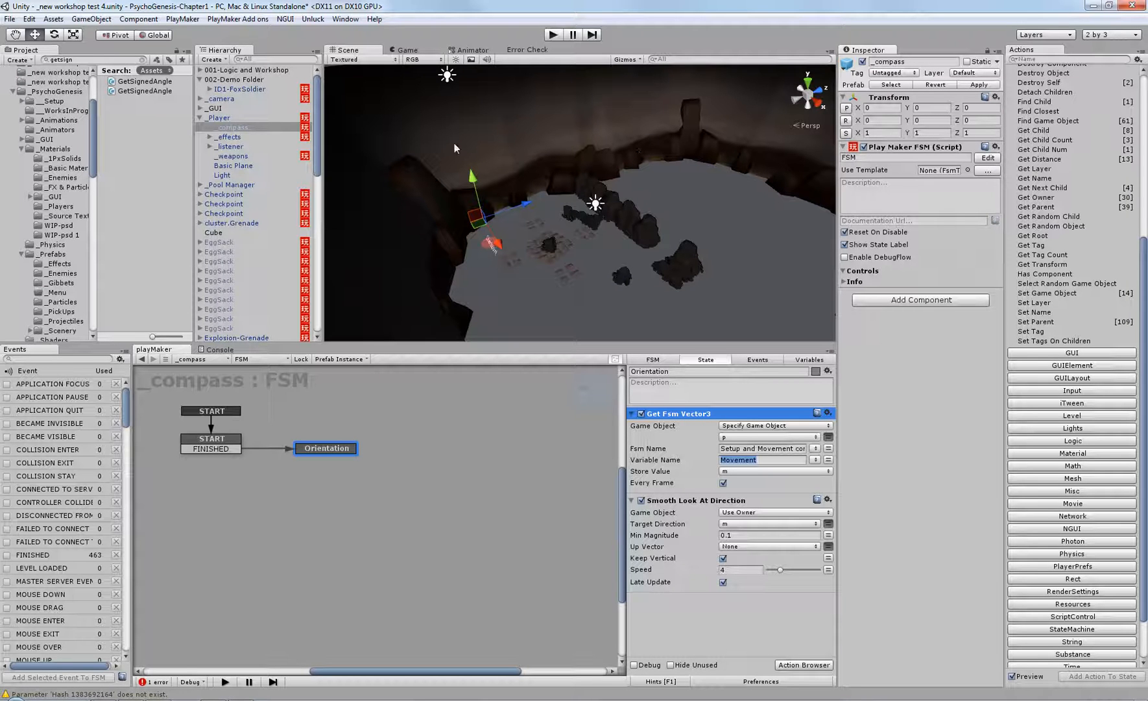
{"action": "mouse_move", "coordinate": [384, 211]}
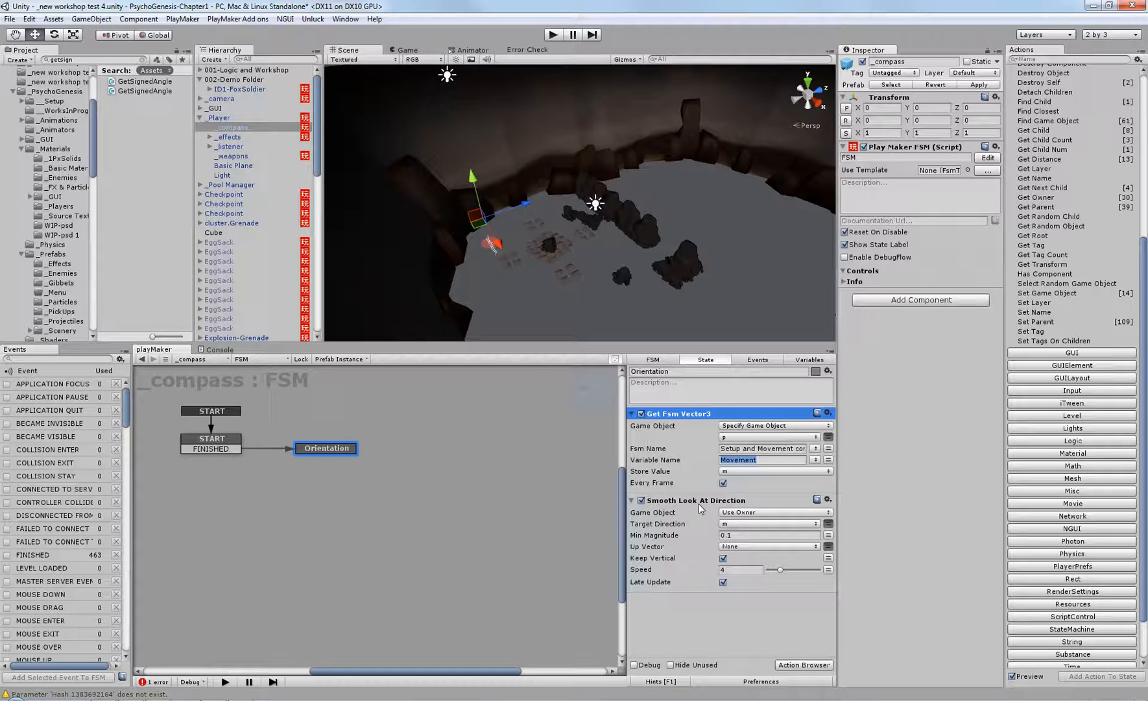
{"action": "mouse_move", "coordinate": [687, 388]}
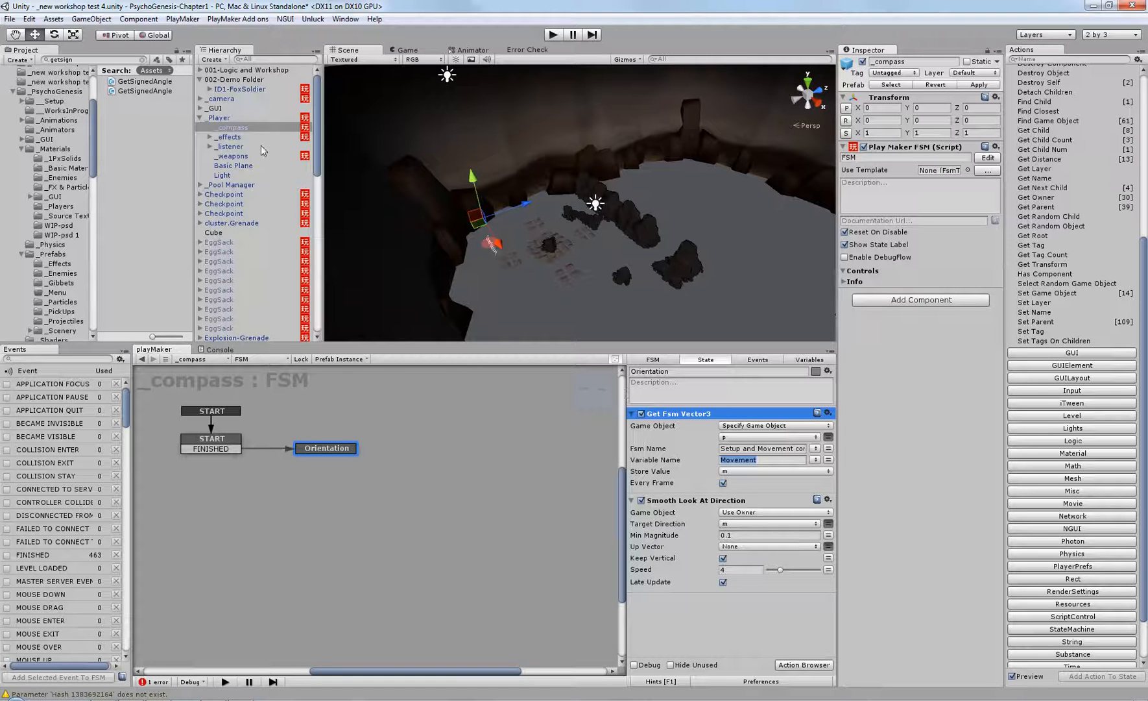
{"action": "left_click", "coordinate": [218, 118]}
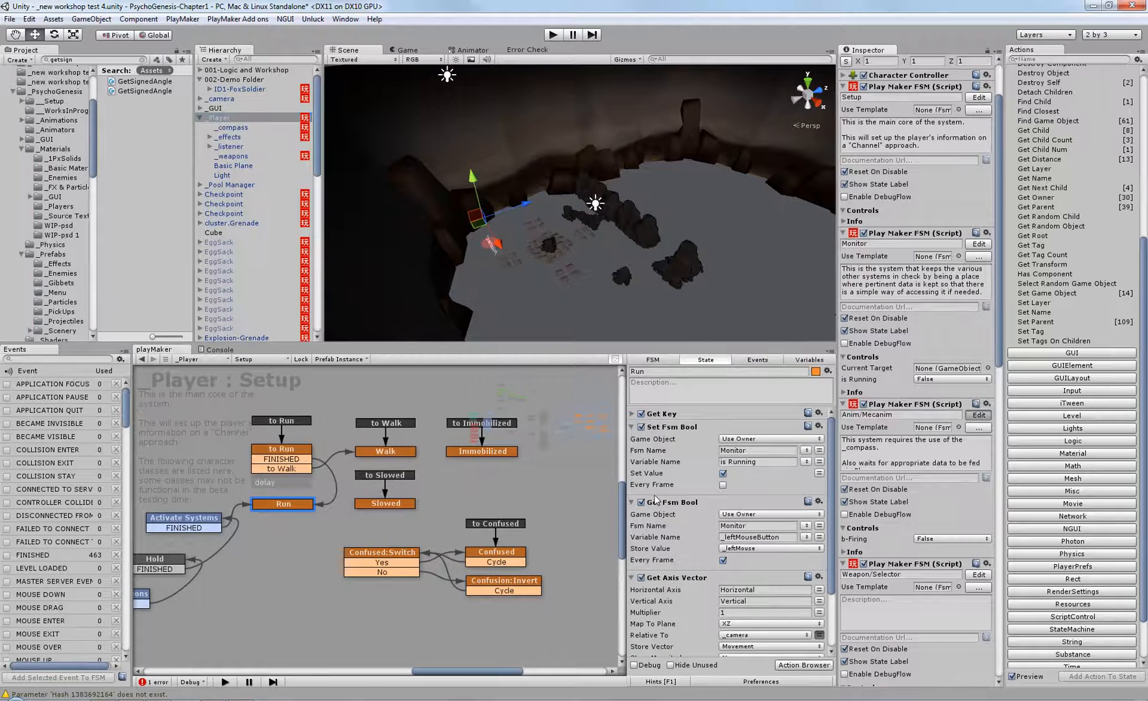
Switch to the Anim/Mecanim FSM, inspect Set Animator Float, and list Animator actions
{"action": "left_click", "coordinate": [258, 358]}
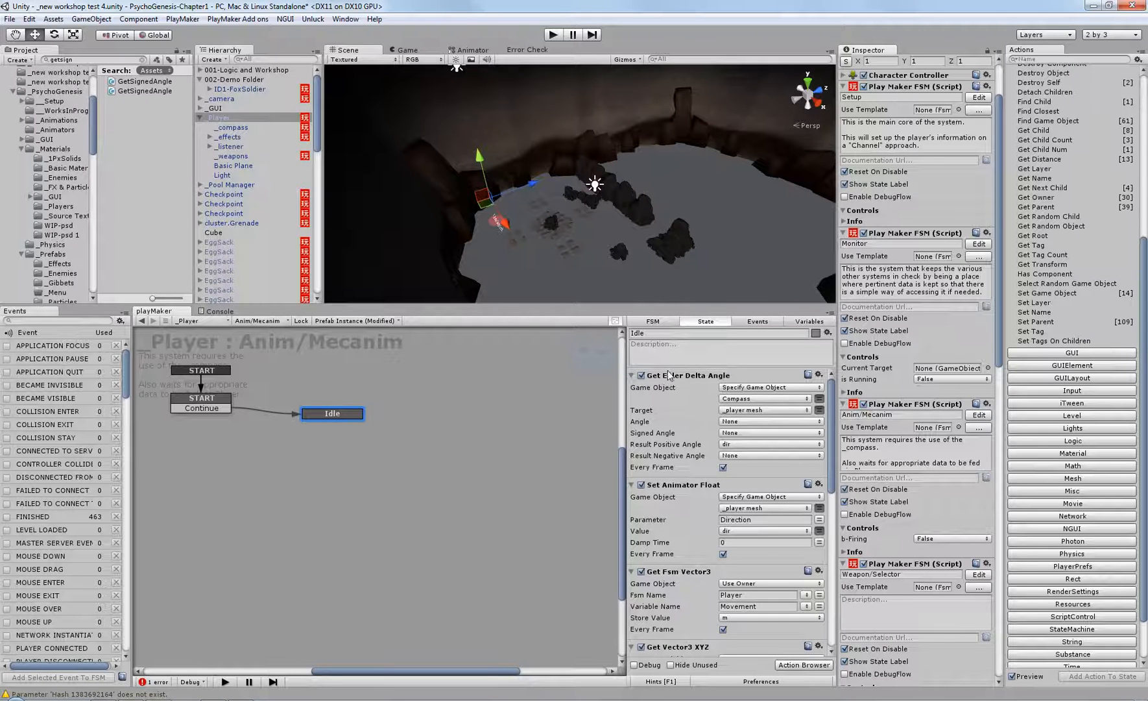
{"action": "mouse_move", "coordinate": [748, 414]}
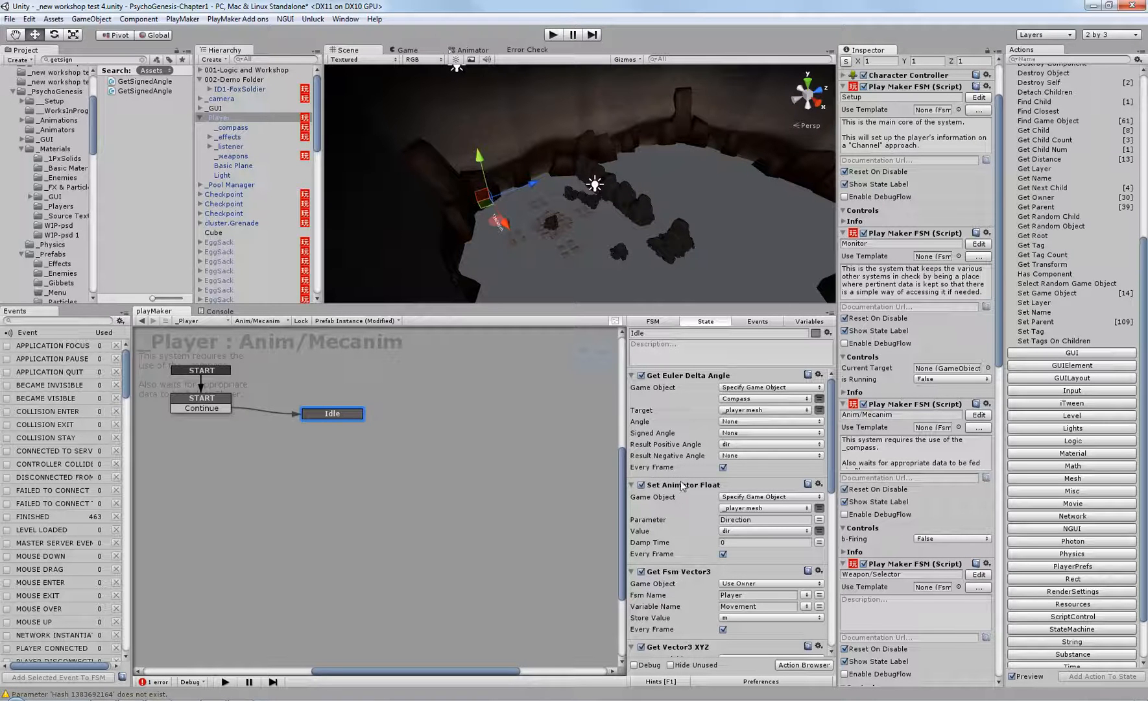
{"action": "left_click", "coordinate": [681, 484]}
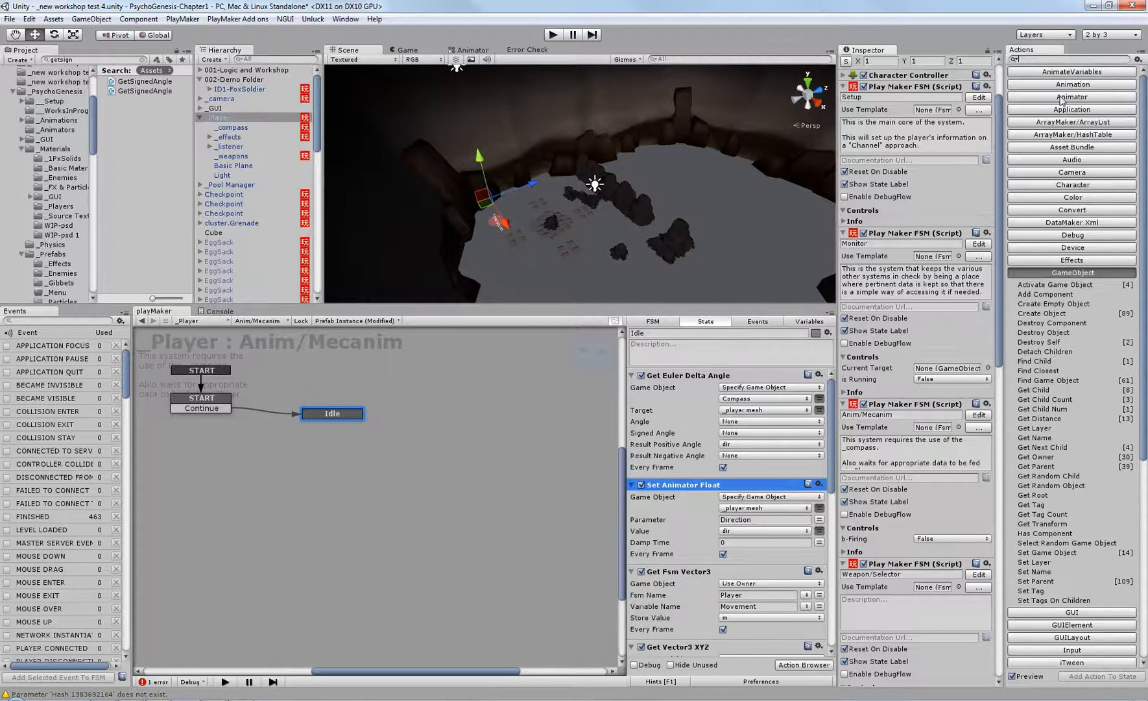
{"action": "left_click", "coordinate": [1073, 96]}
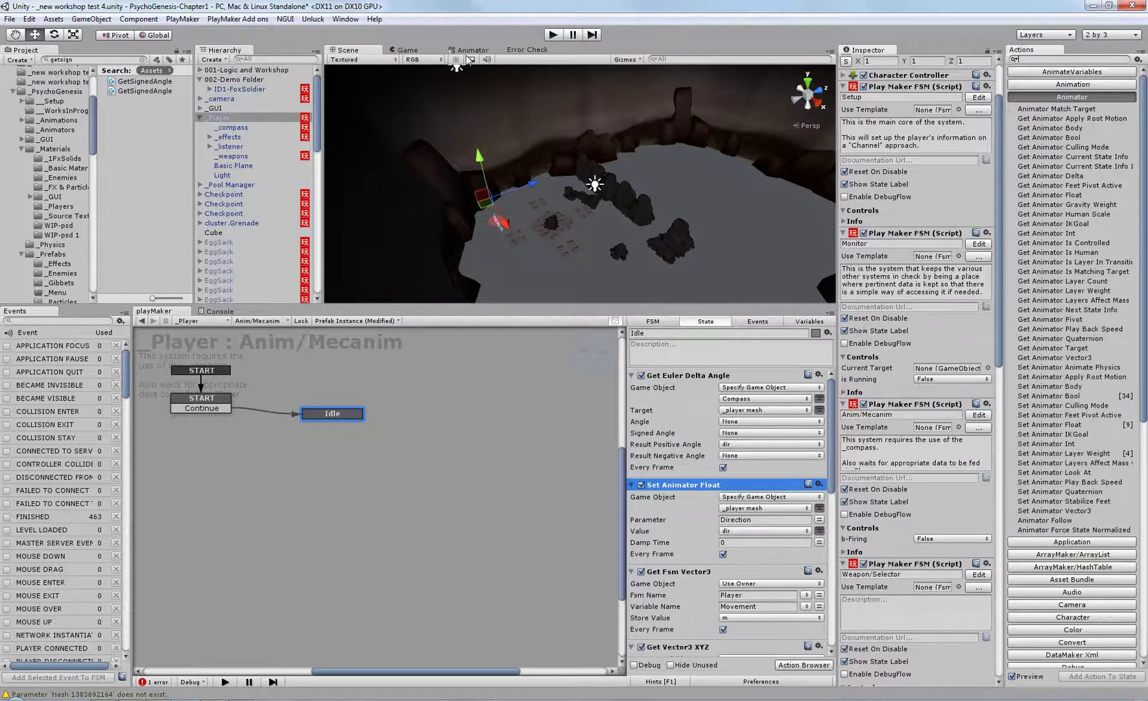
{"action": "left_click", "coordinate": [238, 89]}
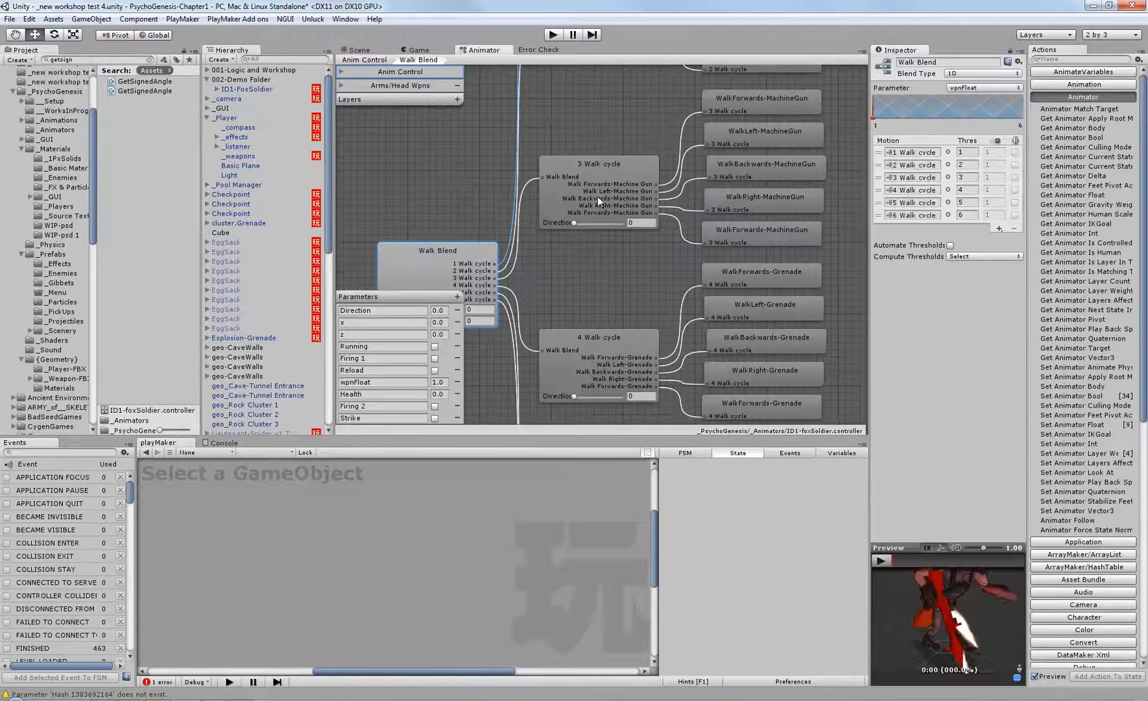
Browse the Walk Blend tree and select the knife walk cycle's Direction thresholds
{"action": "scroll", "scroll_direction": "down", "scroll_amount": 3}
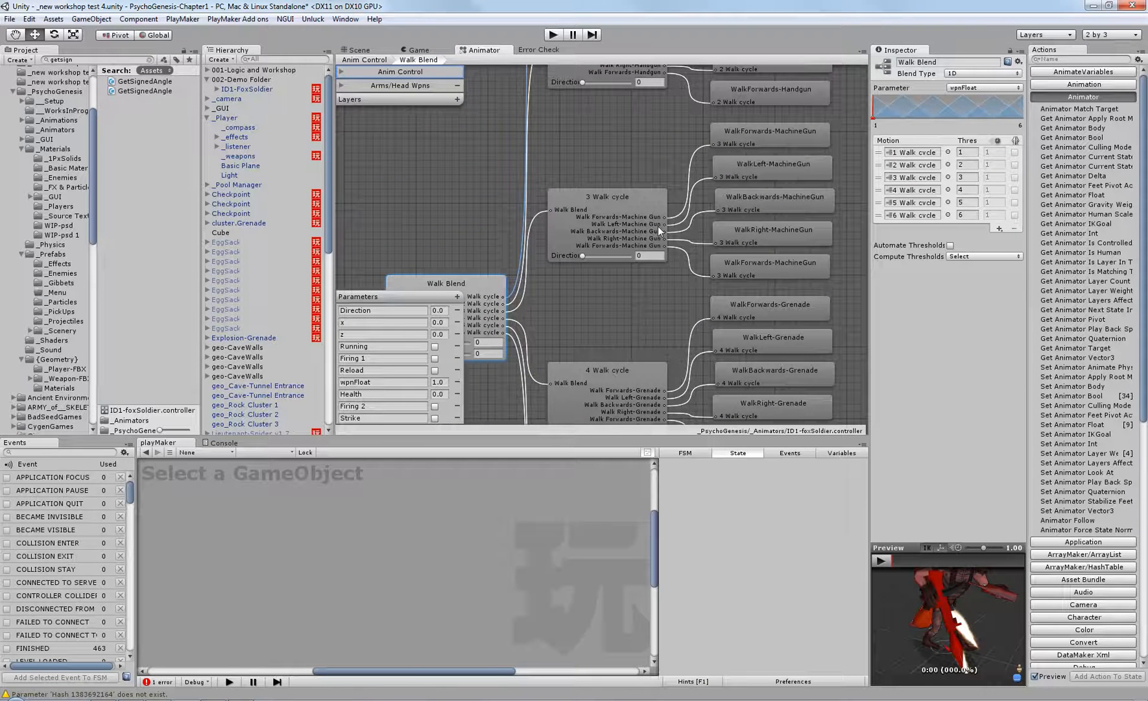
{"action": "mouse_move", "coordinate": [632, 325]}
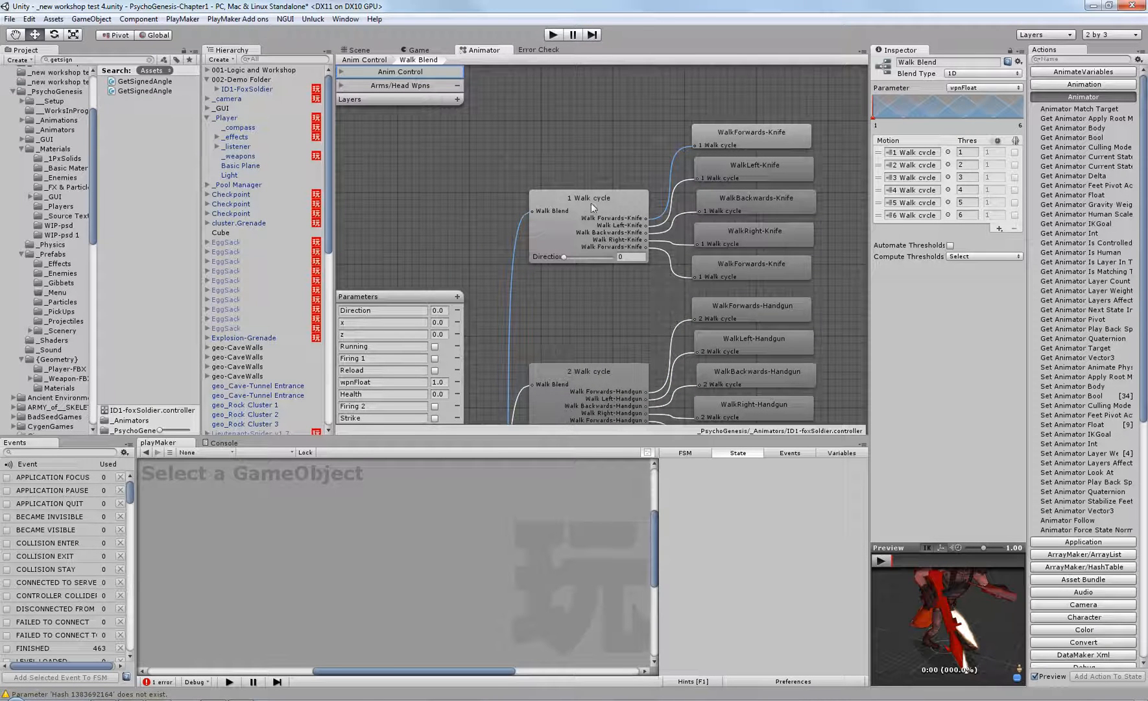
{"action": "left_click", "coordinate": [588, 198]}
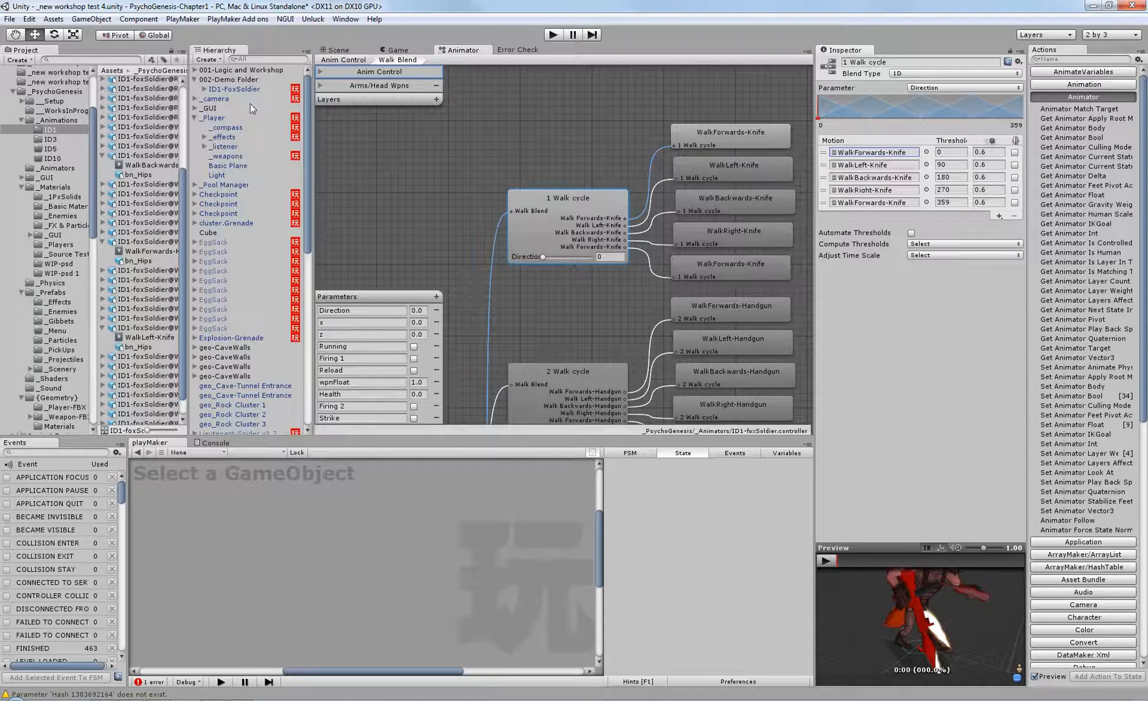
Select ID1-FoxSoldier, glance at _compass, and return to the Orientation Control FSM
{"action": "left_click", "coordinate": [234, 89]}
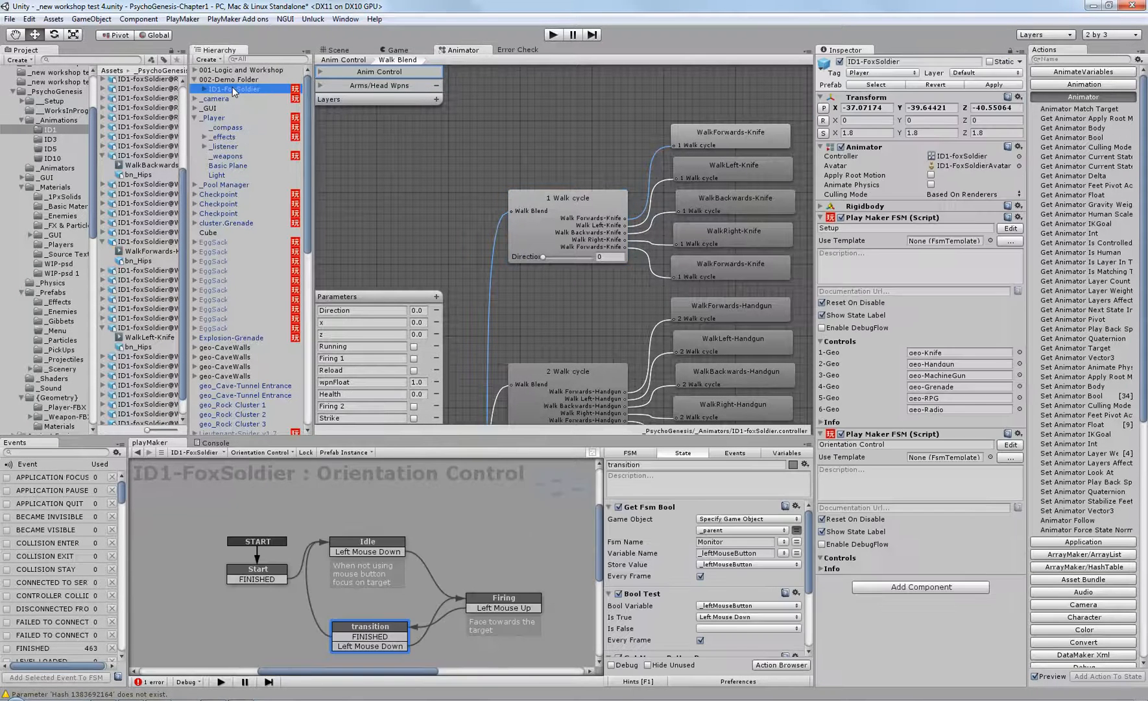
{"action": "left_click", "coordinate": [225, 126]}
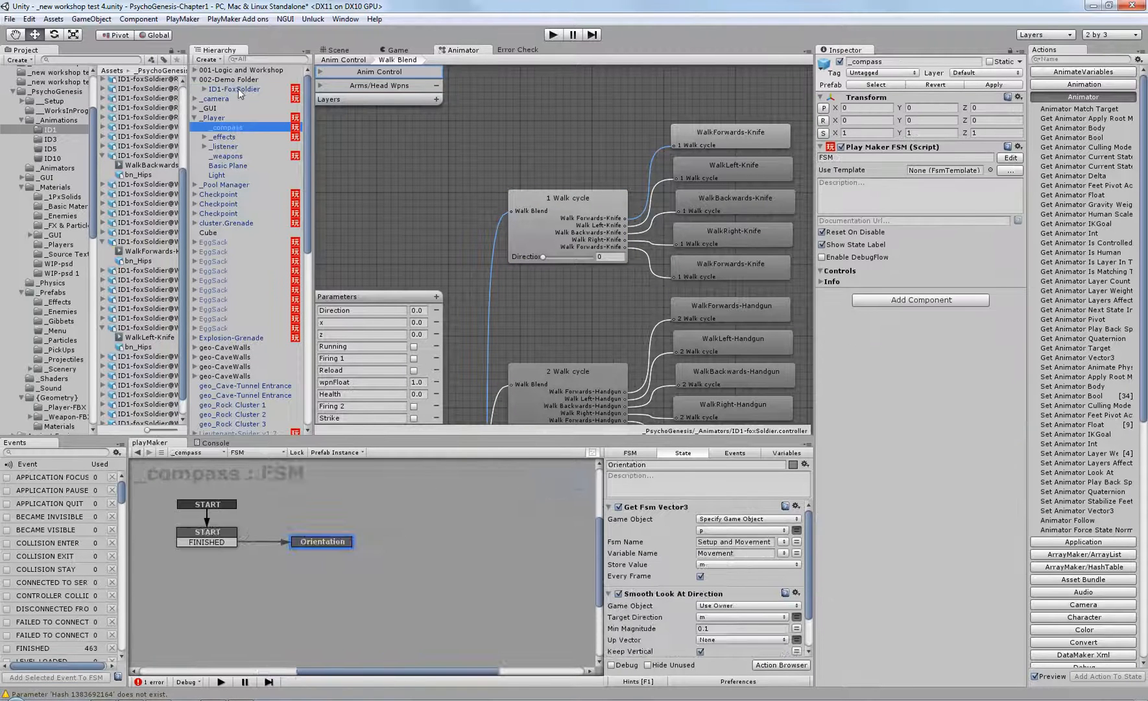
{"action": "left_click", "coordinate": [234, 89]}
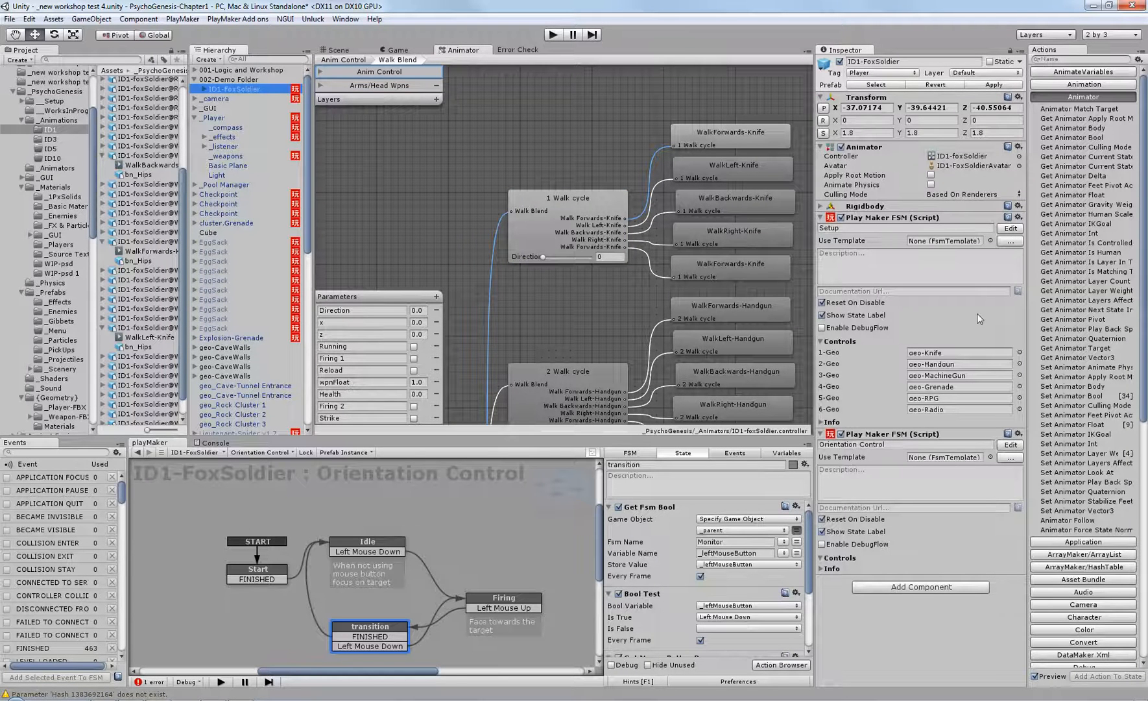
{"action": "left_click", "coordinate": [566, 198]}
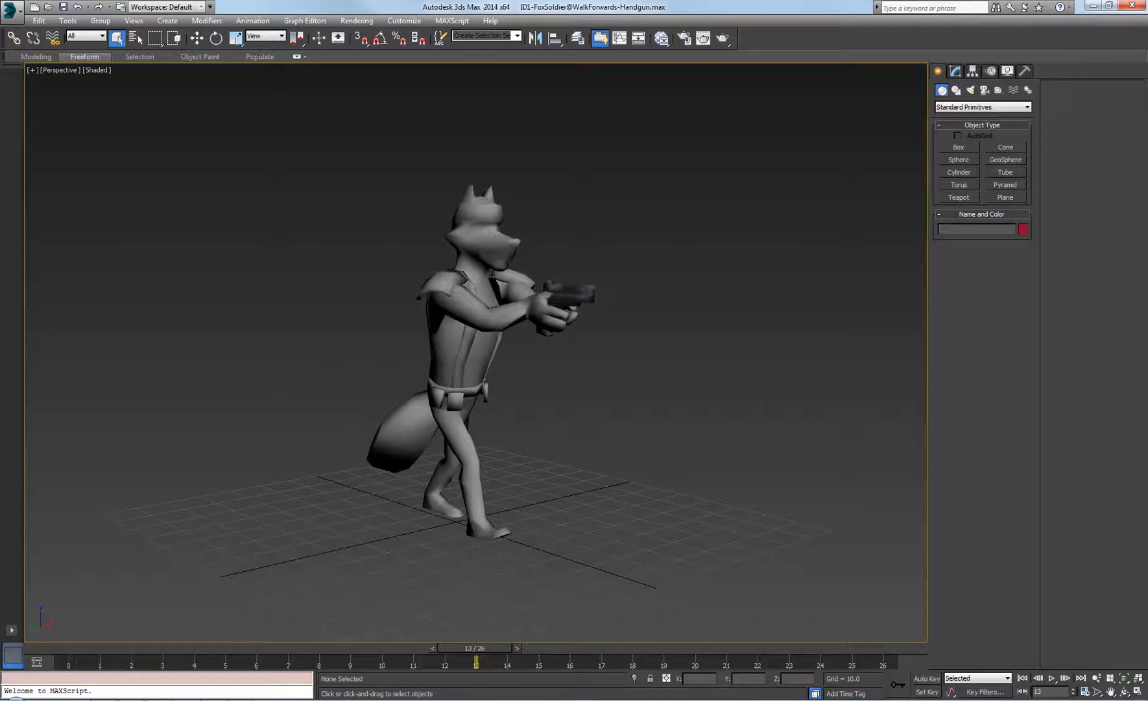
Show the WalkForwards-Handgun walk animation in 3ds Max
{"action": "left_click", "coordinate": [1022, 677]}
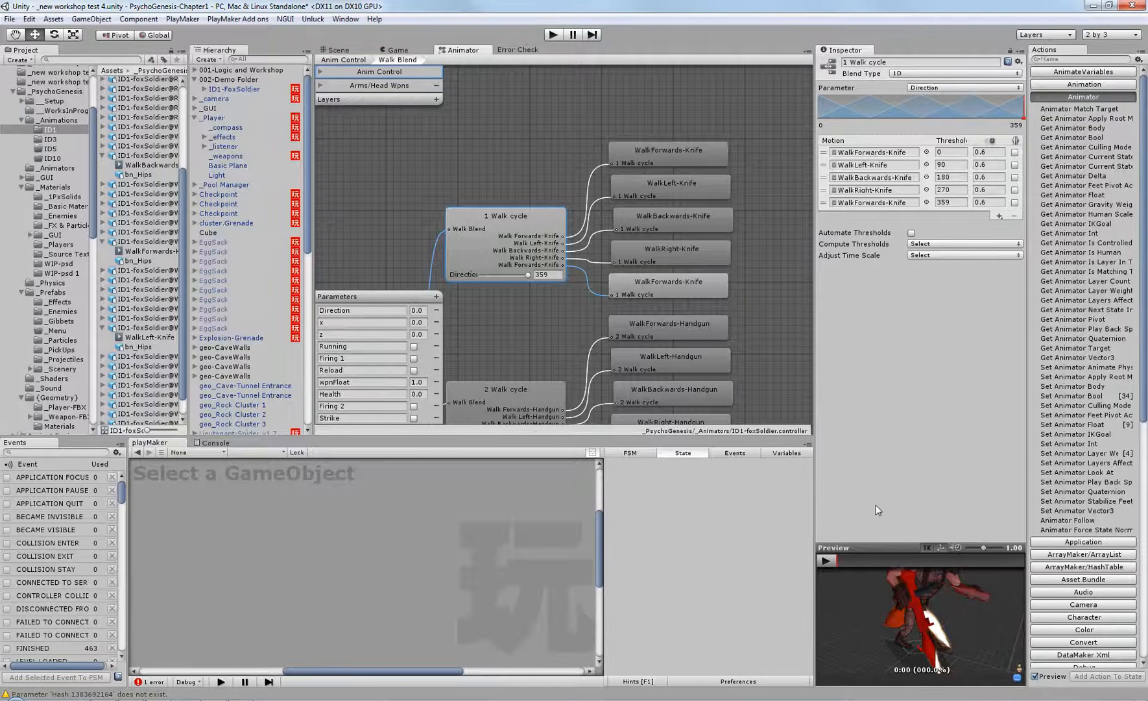
{"action": "mouse_move", "coordinate": [892, 550]}
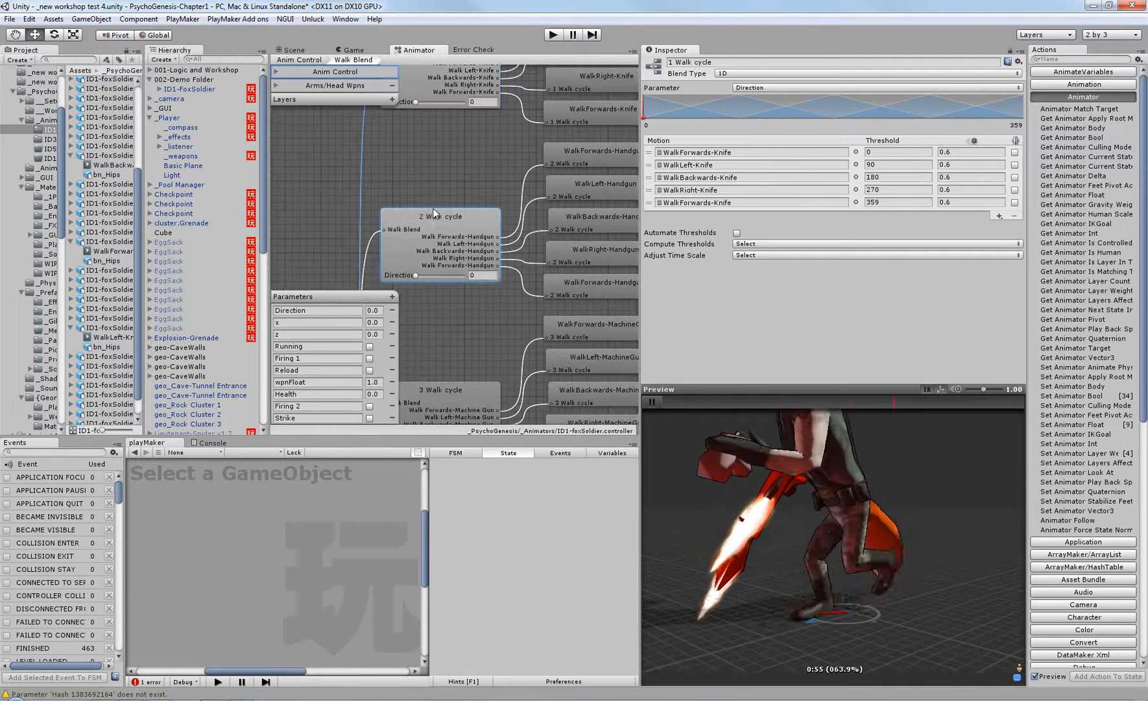
Select the 2 Walk cycle node to show handgun motions and play its preview
{"action": "left_click", "coordinate": [440, 216]}
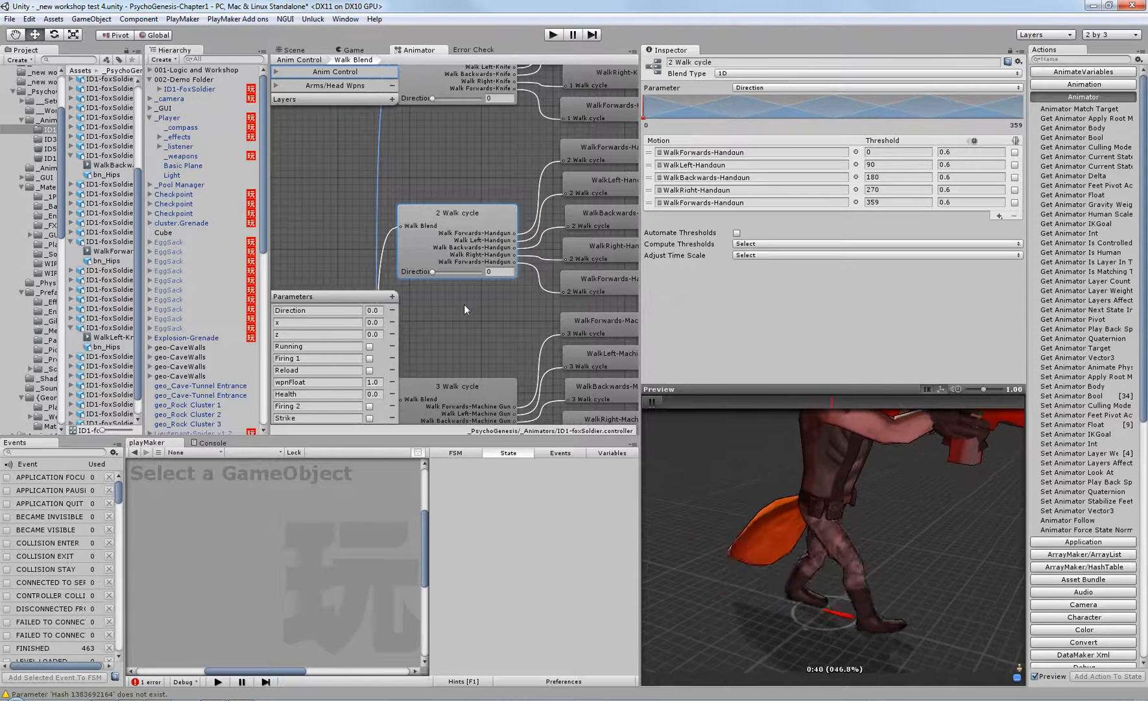
{"action": "left_click", "coordinate": [652, 402]}
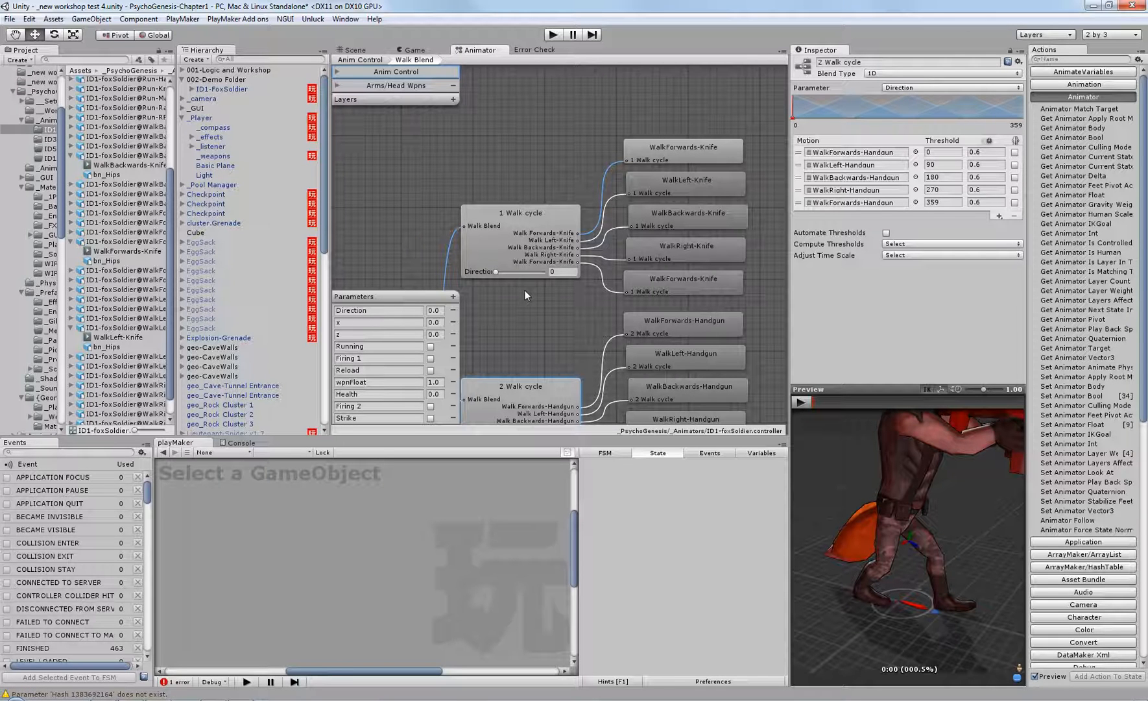
{"action": "mouse_move", "coordinate": [597, 237]}
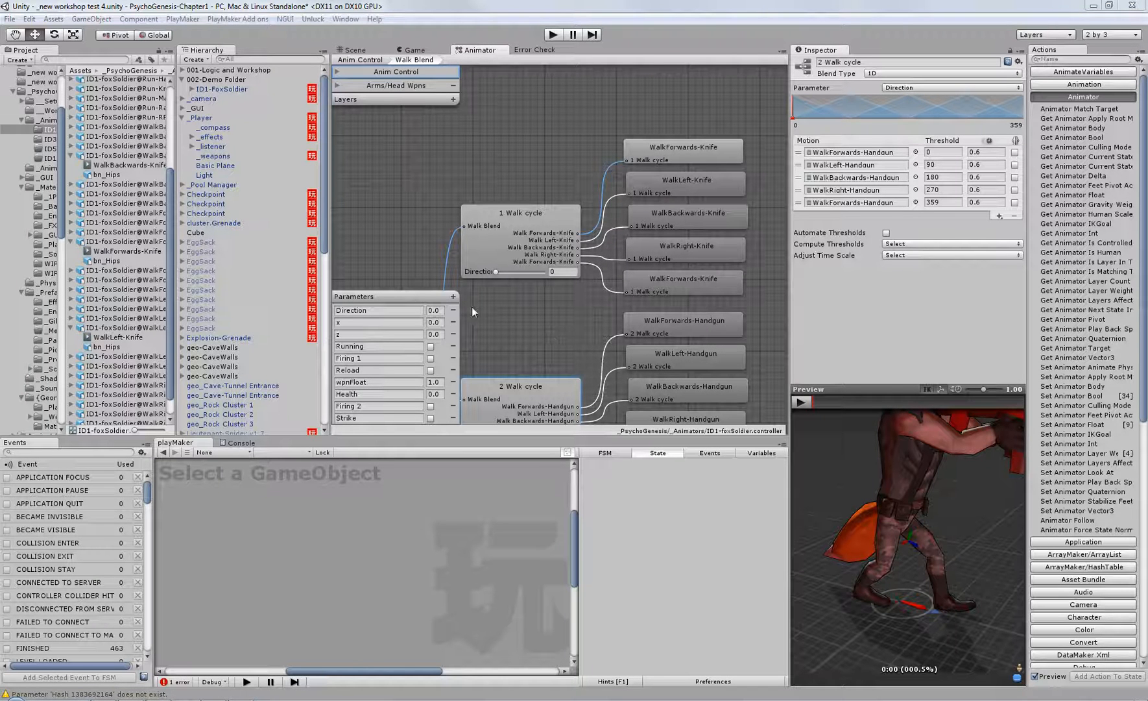
Inspect the Direction parameter and knife walk cycle blend, then reselect _Player to view its FSMs
{"action": "left_click", "coordinate": [377, 309]}
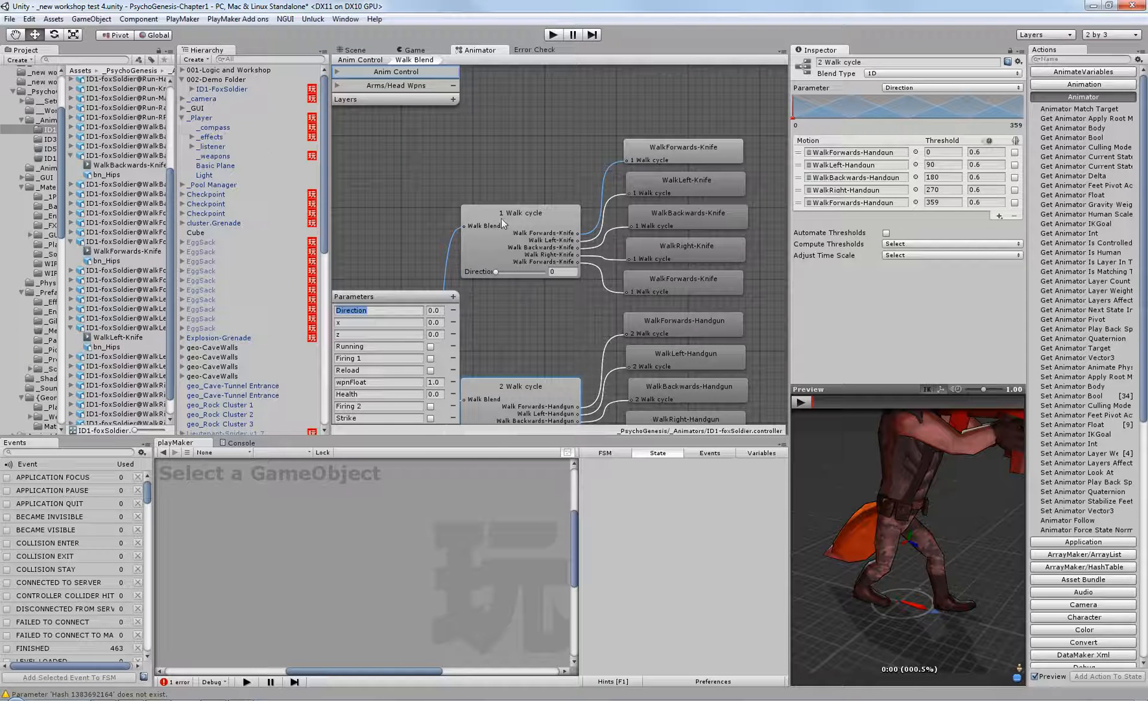
{"action": "left_click", "coordinate": [520, 212]}
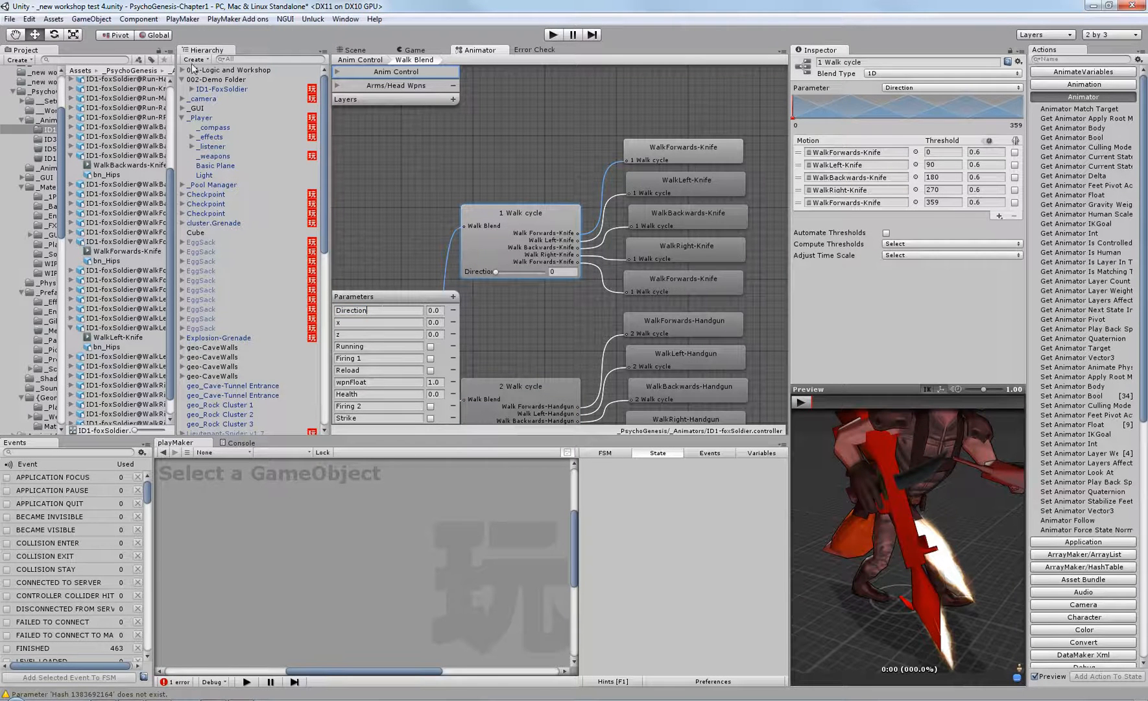
{"action": "left_click", "coordinate": [201, 118]}
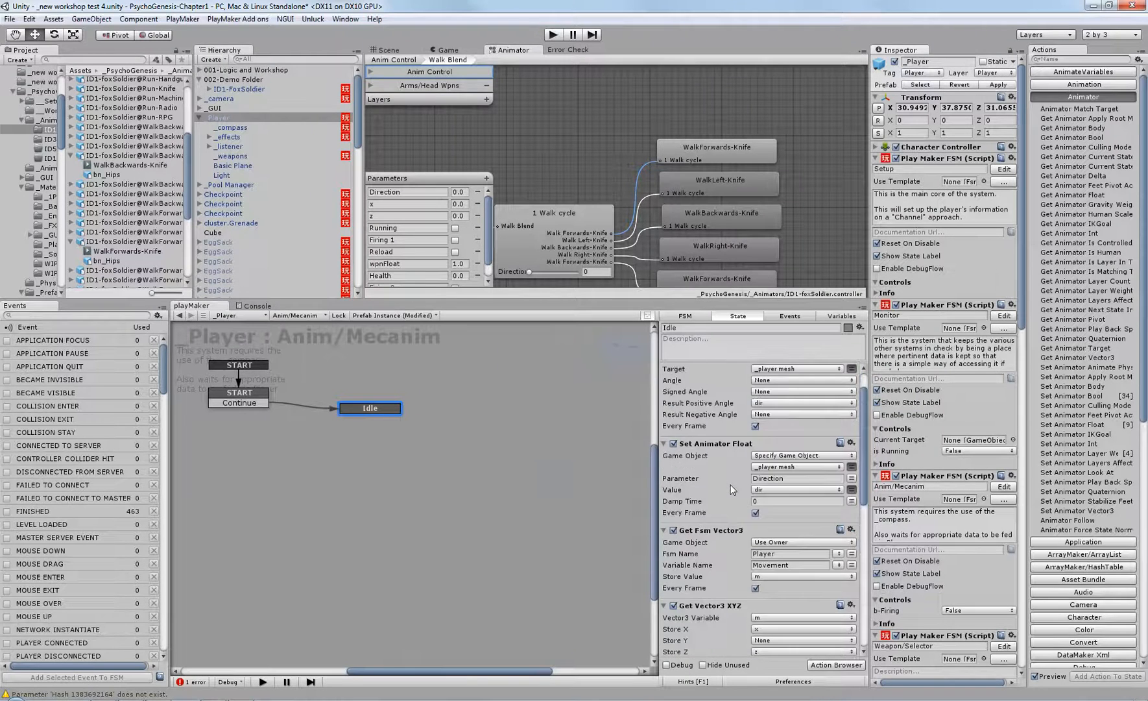
{"action": "scroll", "scroll_direction": "down", "scroll_amount": 3}
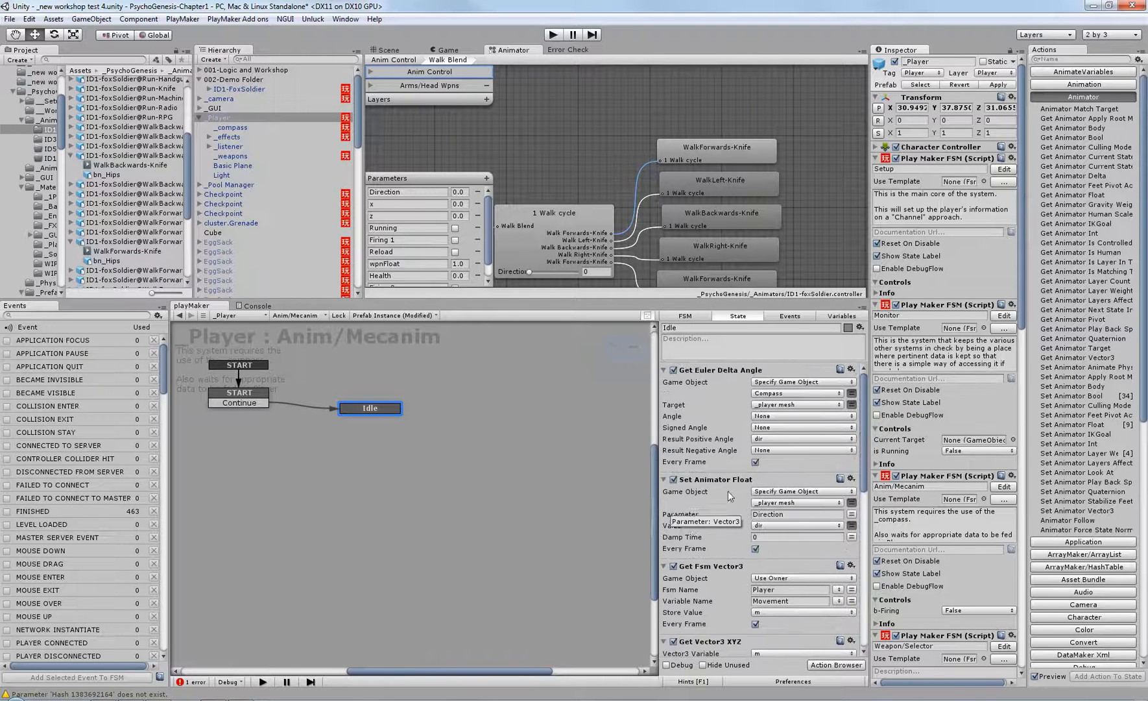
{"action": "left_click", "coordinate": [719, 369]}
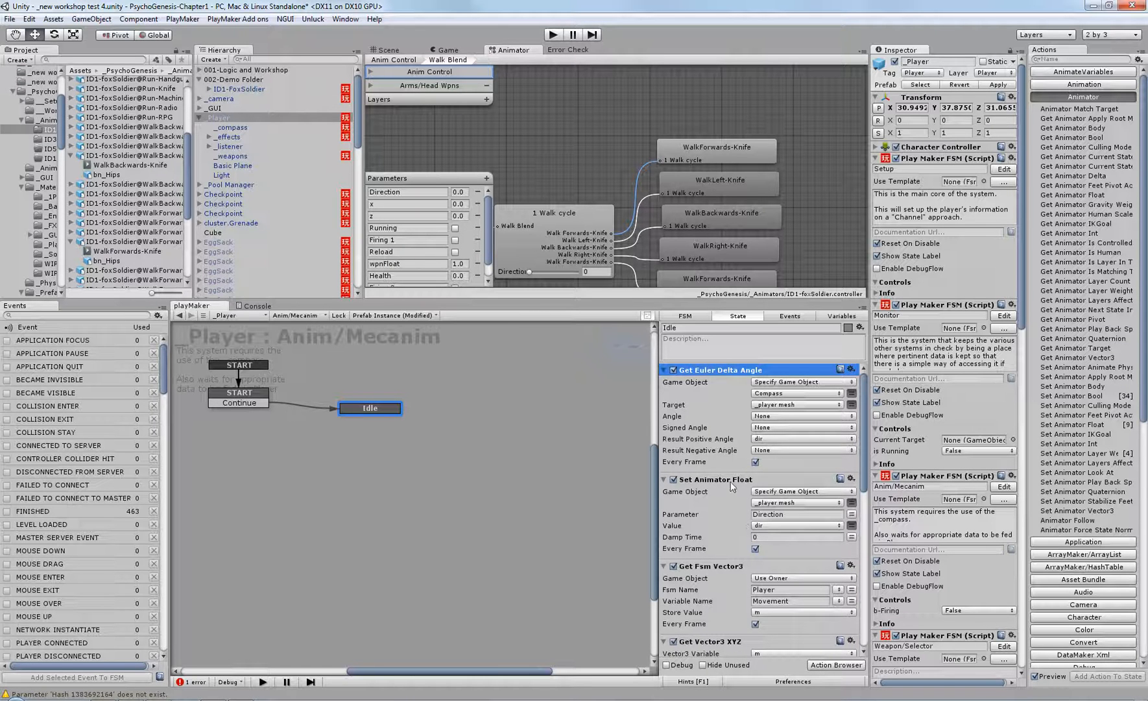
{"action": "left_click", "coordinate": [715, 478]}
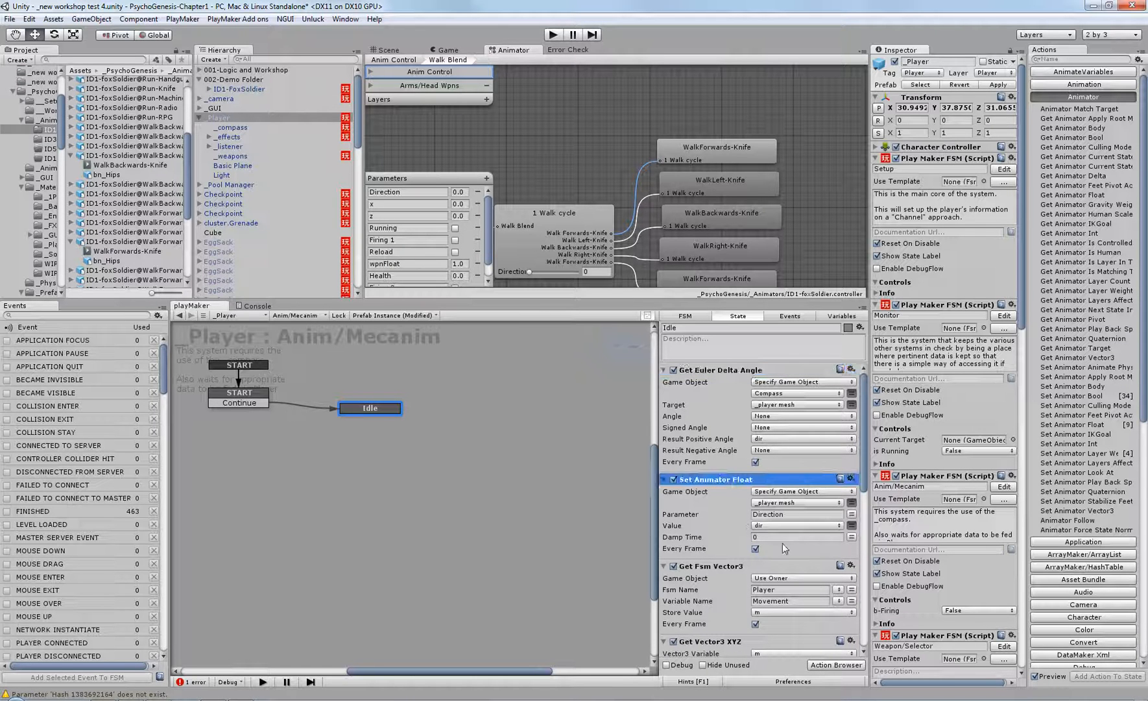
{"action": "scroll", "scroll_direction": "down", "scroll_amount": 3}
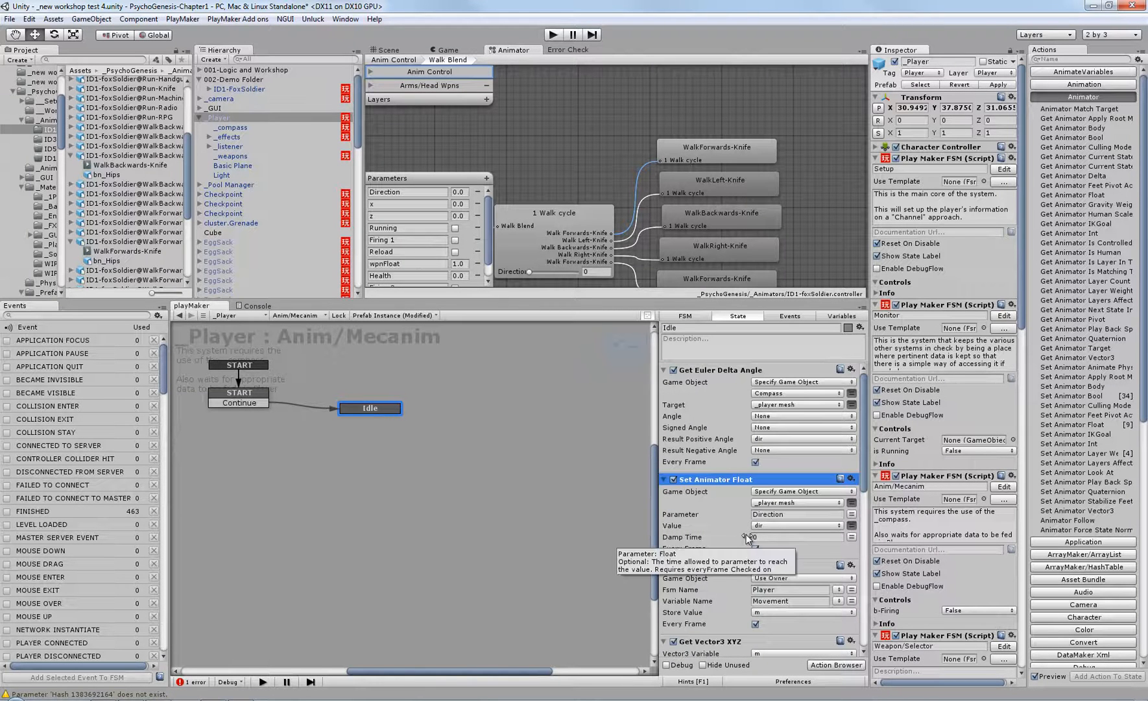
{"action": "scroll", "scroll_direction": "down", "scroll_amount": 3}
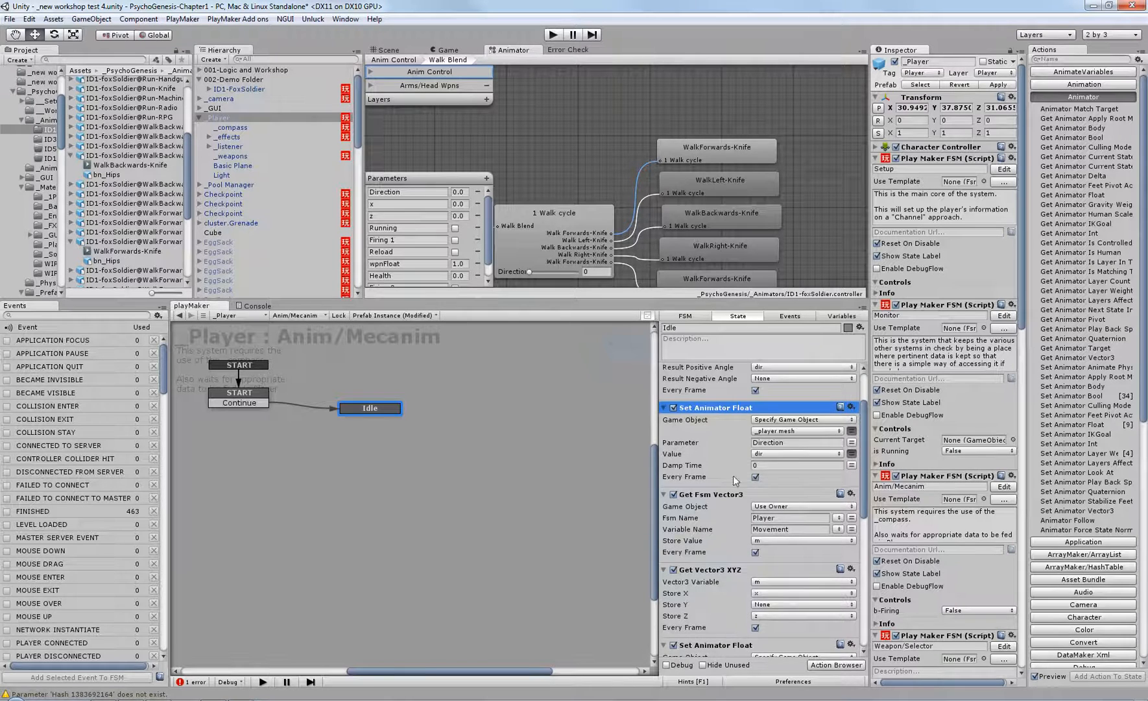
{"action": "scroll", "scroll_direction": "down", "scroll_amount": 3}
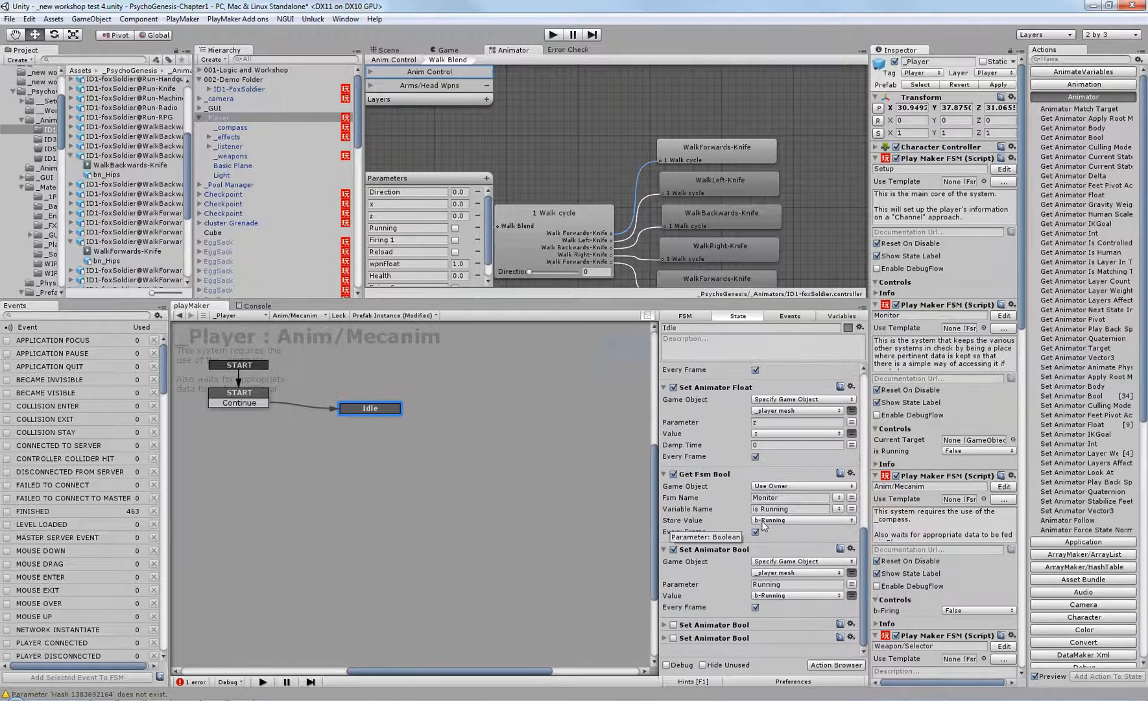
{"action": "left_click", "coordinate": [369, 409]}
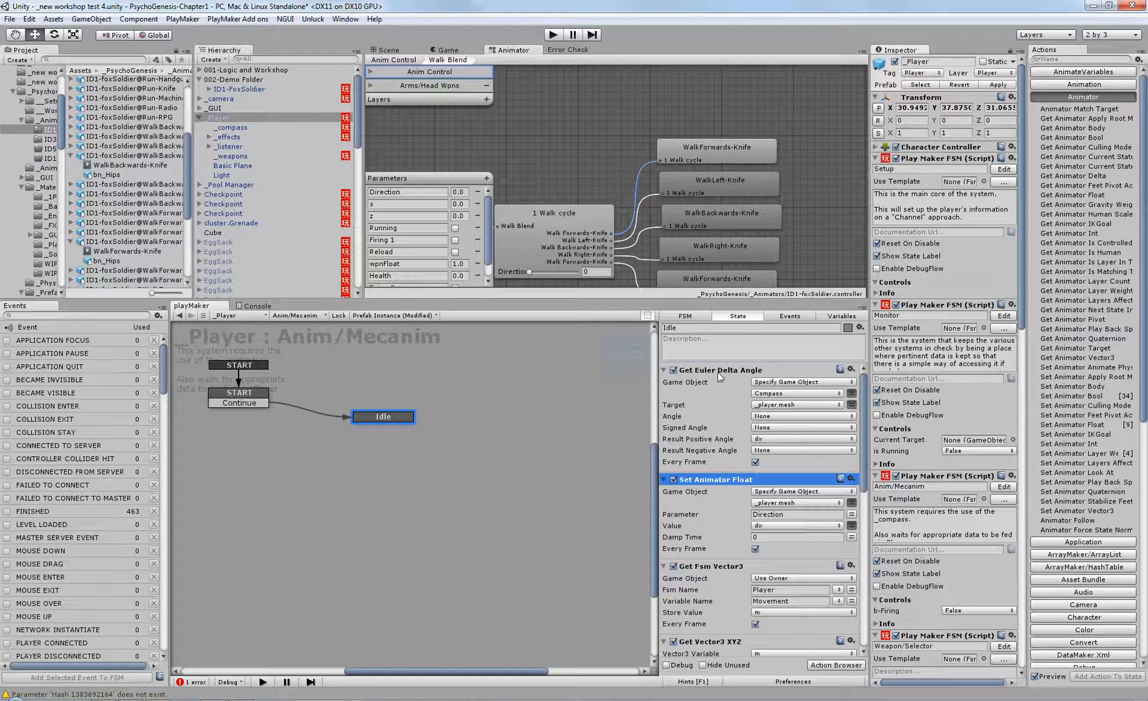
{"action": "scroll", "scroll_direction": "down", "scroll_amount": 3}
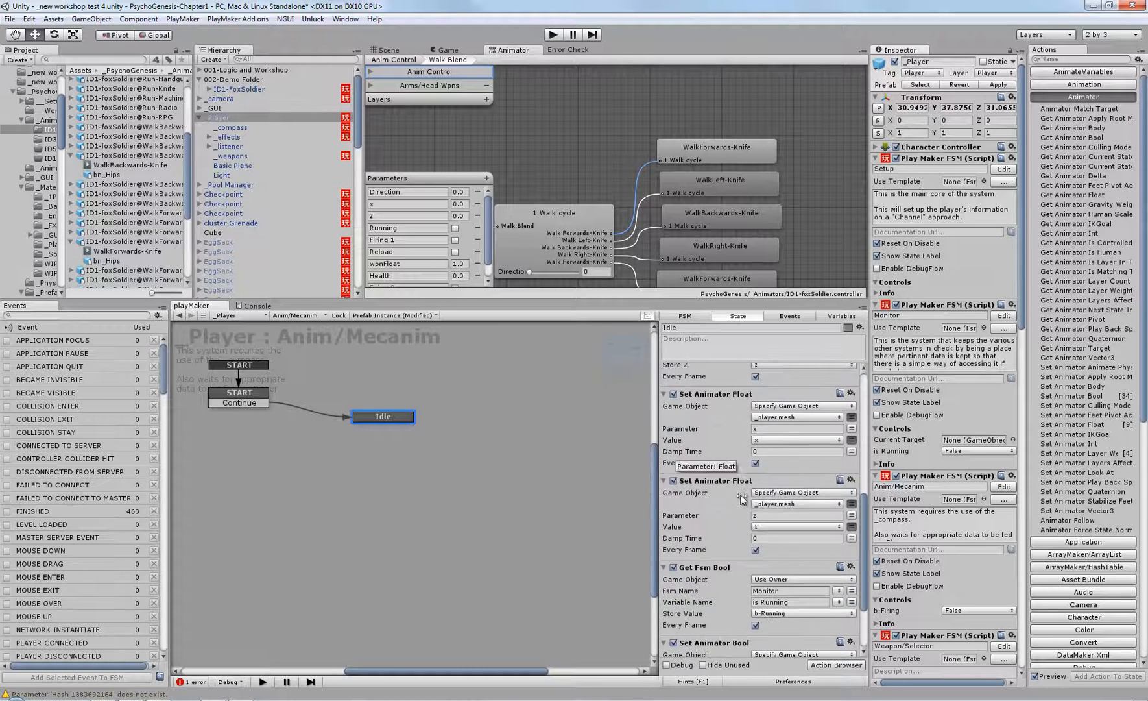
{"action": "scroll", "scroll_direction": "down", "scroll_amount": 3}
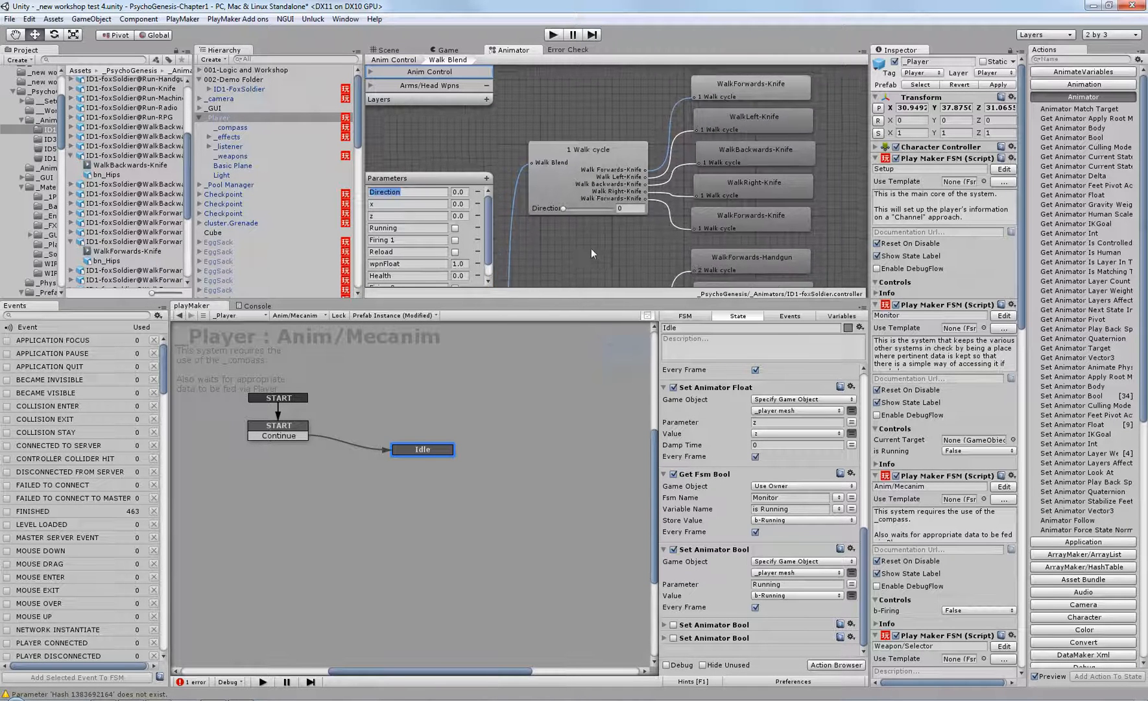
Inspect the 1 Walk cycle blend tree thresholds, then view the cave level in Game and Scene
{"action": "left_click", "coordinate": [586, 162]}
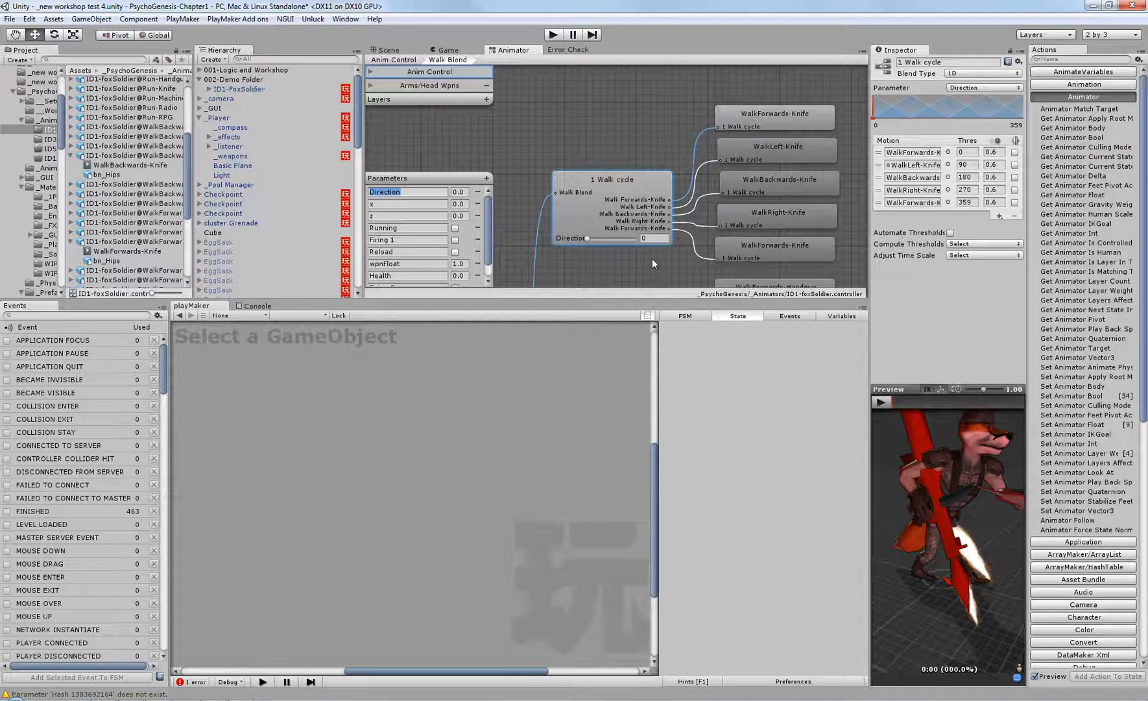
{"action": "left_click", "coordinate": [447, 50]}
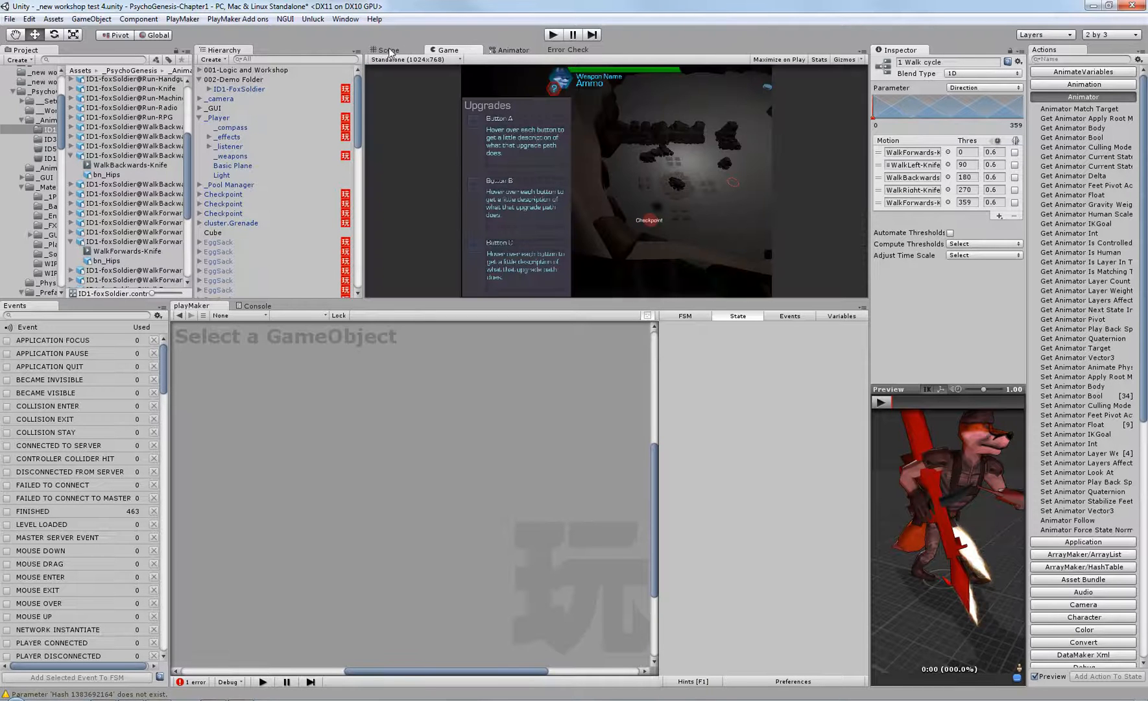
{"action": "left_click", "coordinate": [387, 50]}
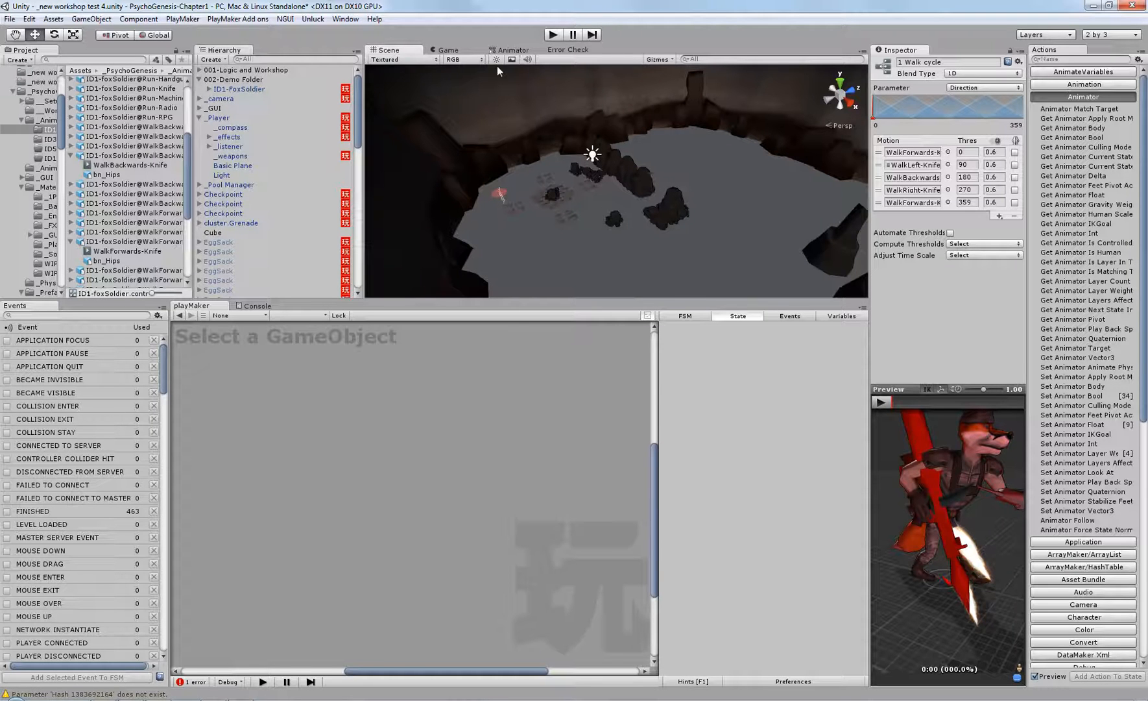
{"action": "left_click", "coordinate": [231, 127]}
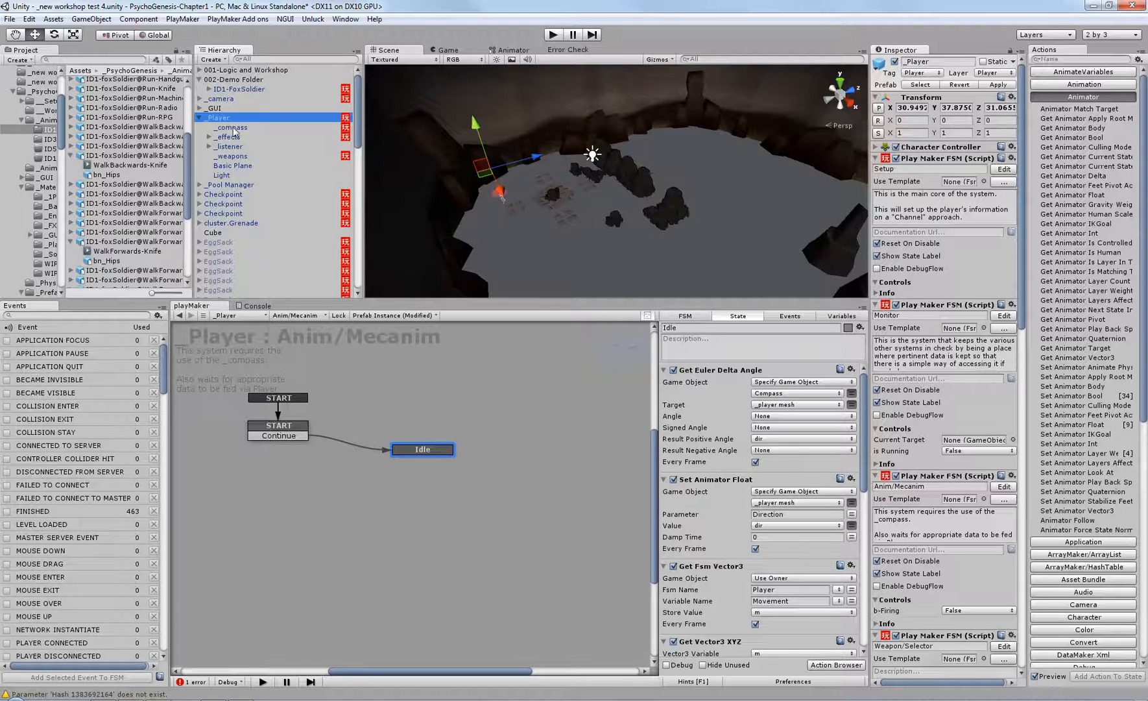
Select _compass under _Player to show its Orientation state FSM
{"action": "left_click", "coordinate": [231, 126]}
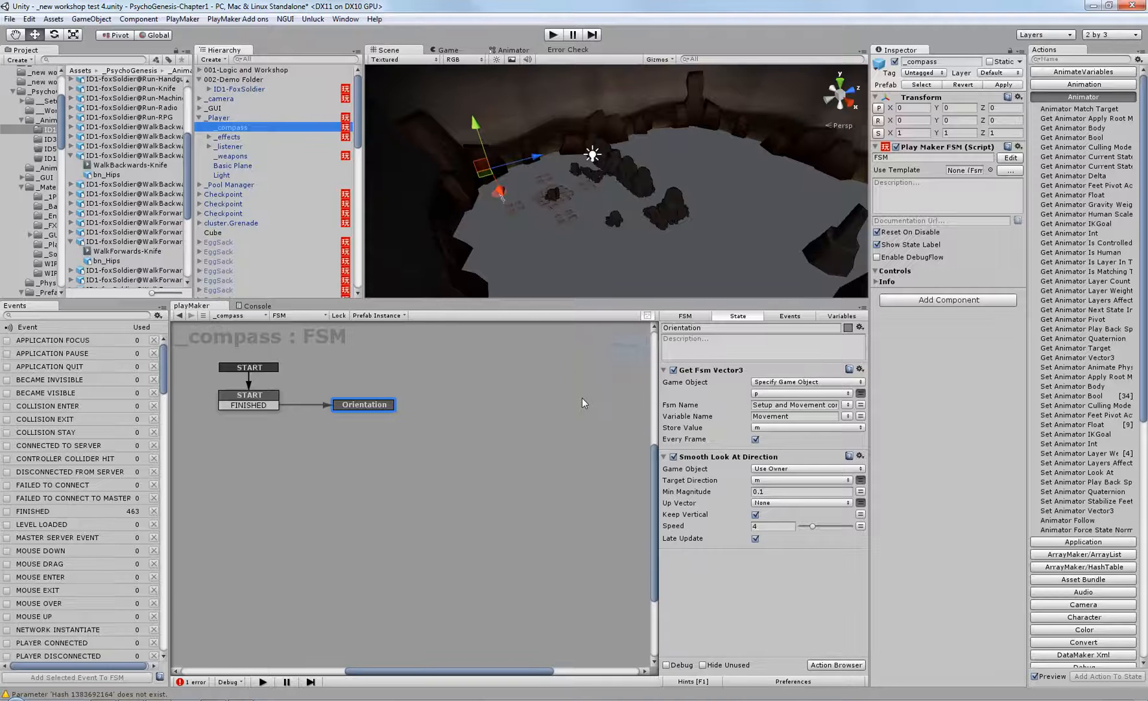
Reselect _Player and open its Setup FSM to view the Run state actions
{"action": "left_click", "coordinate": [216, 118]}
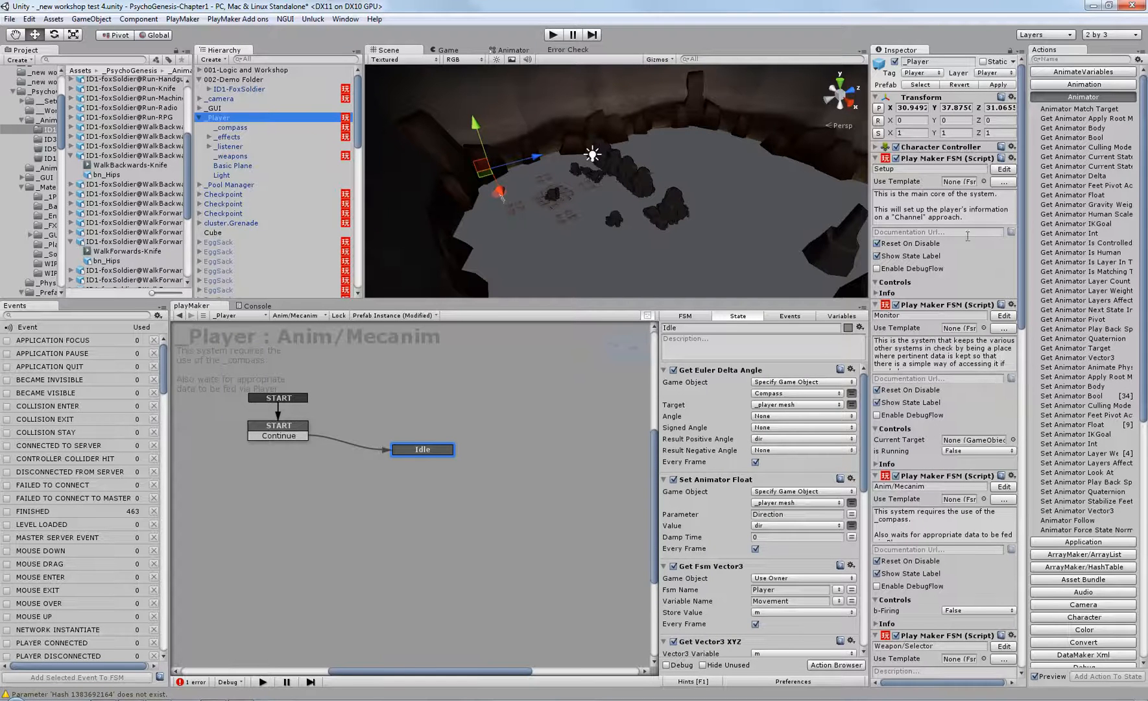
{"action": "left_click", "coordinate": [295, 314]}
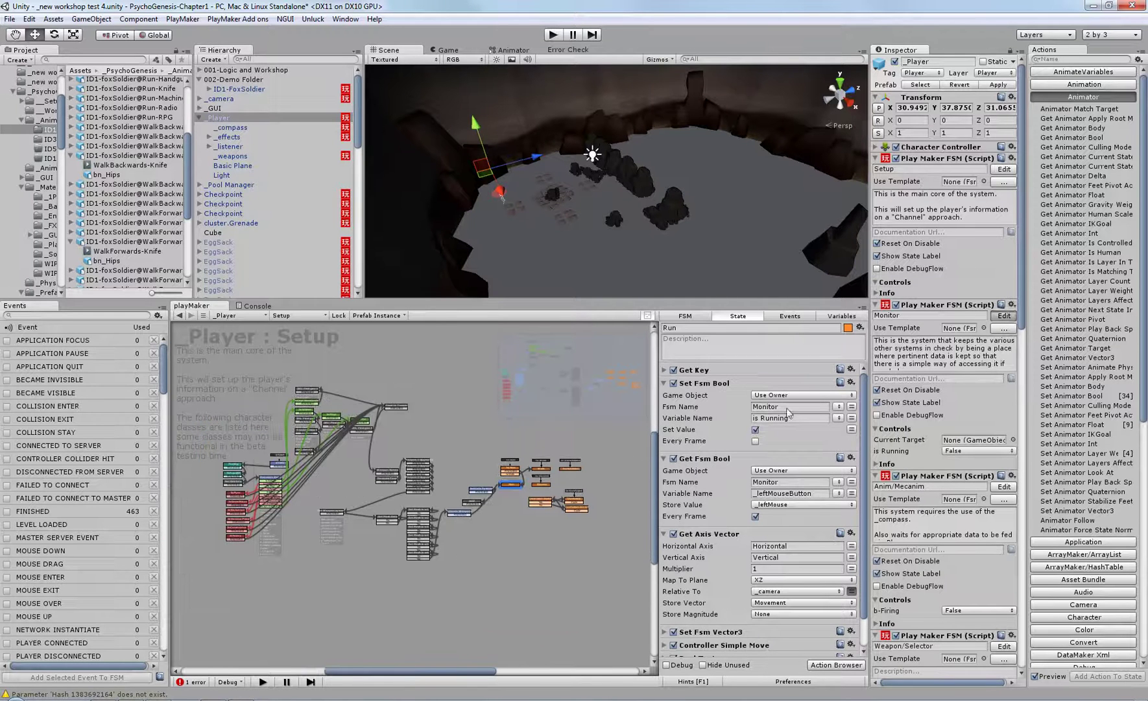
Step through the Monitor, Anim/Mecanim and Weapon/Tracker FSMs of _Player
{"action": "left_click", "coordinate": [295, 315]}
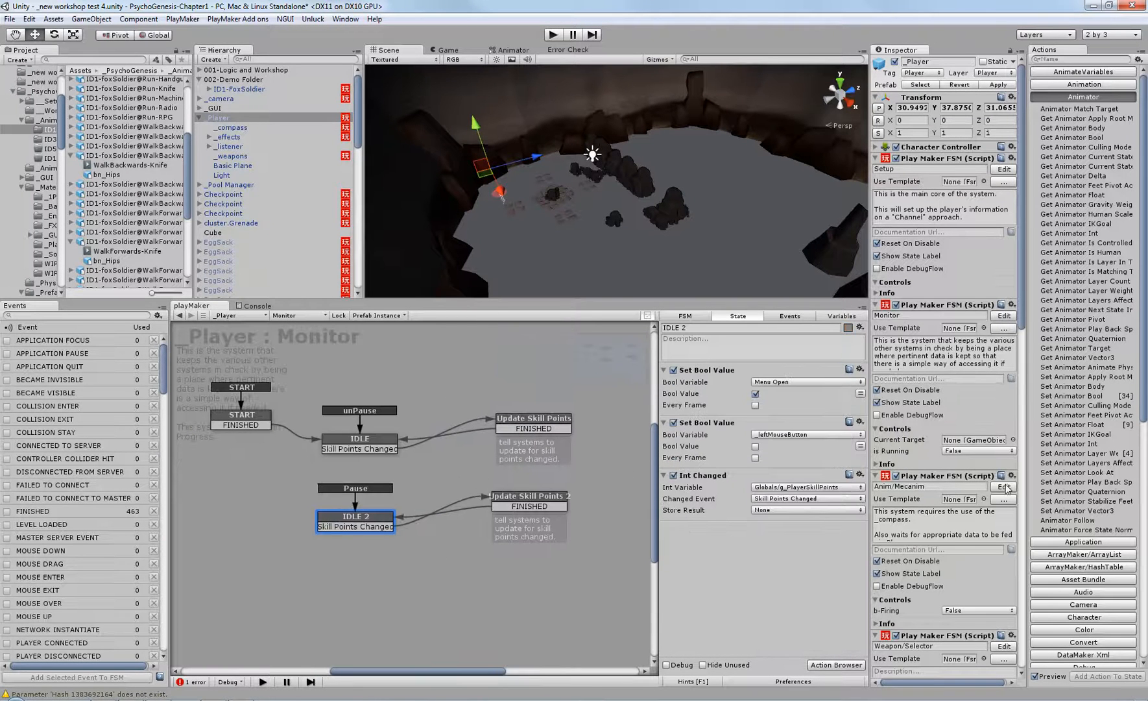
{"action": "left_click", "coordinate": [1002, 486]}
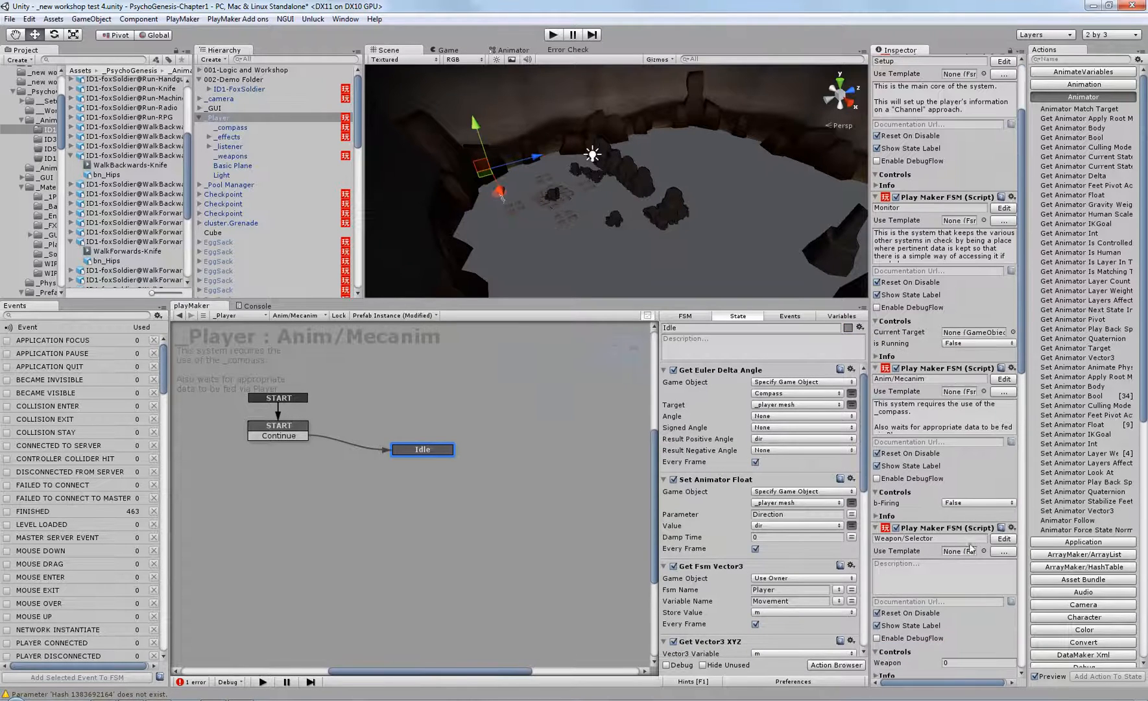
{"action": "left_click", "coordinate": [1002, 538]}
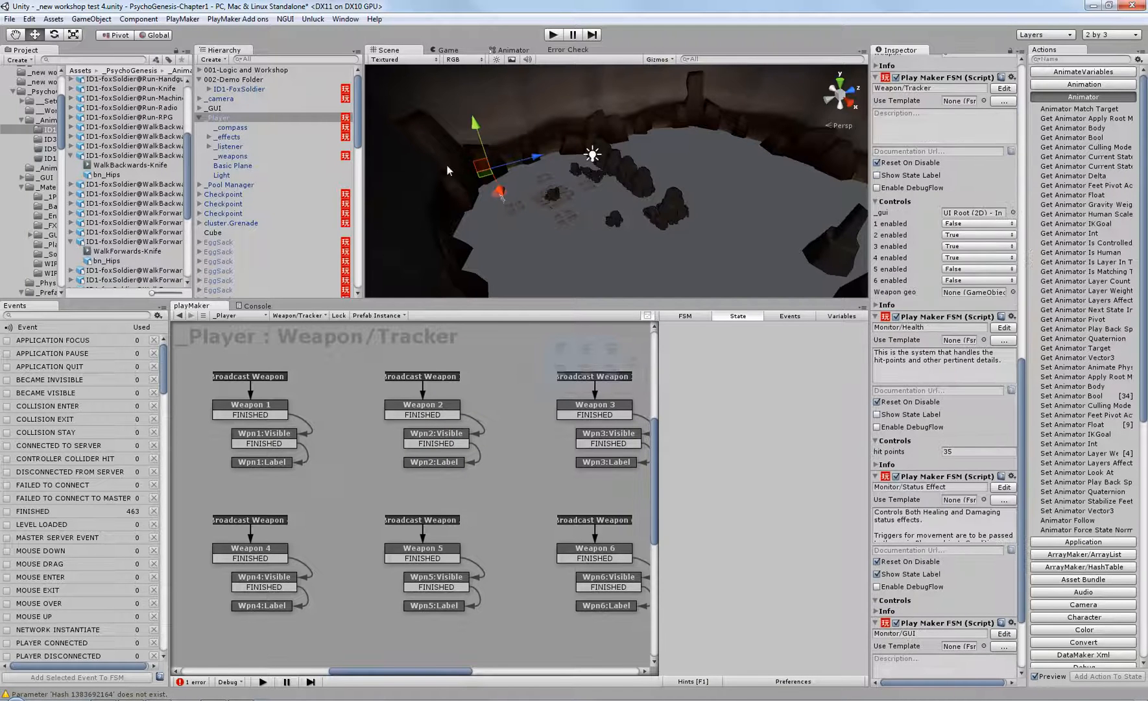
{"action": "mouse_move", "coordinate": [669, 297]}
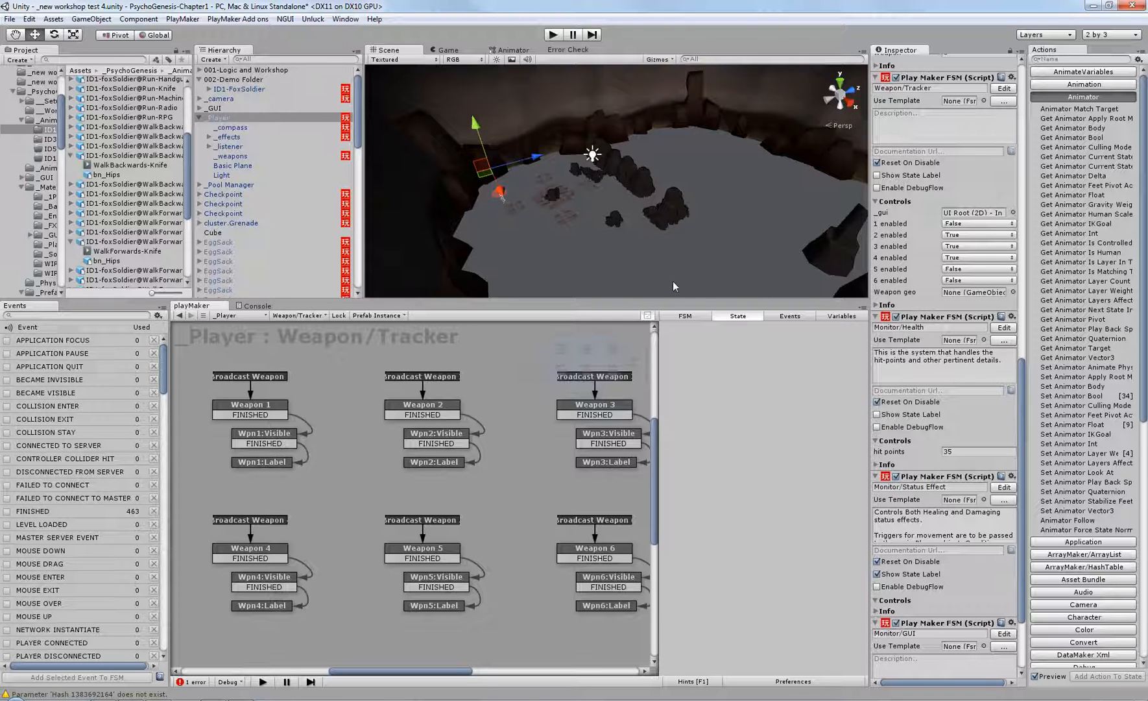
{"action": "mouse_move", "coordinate": [691, 205]}
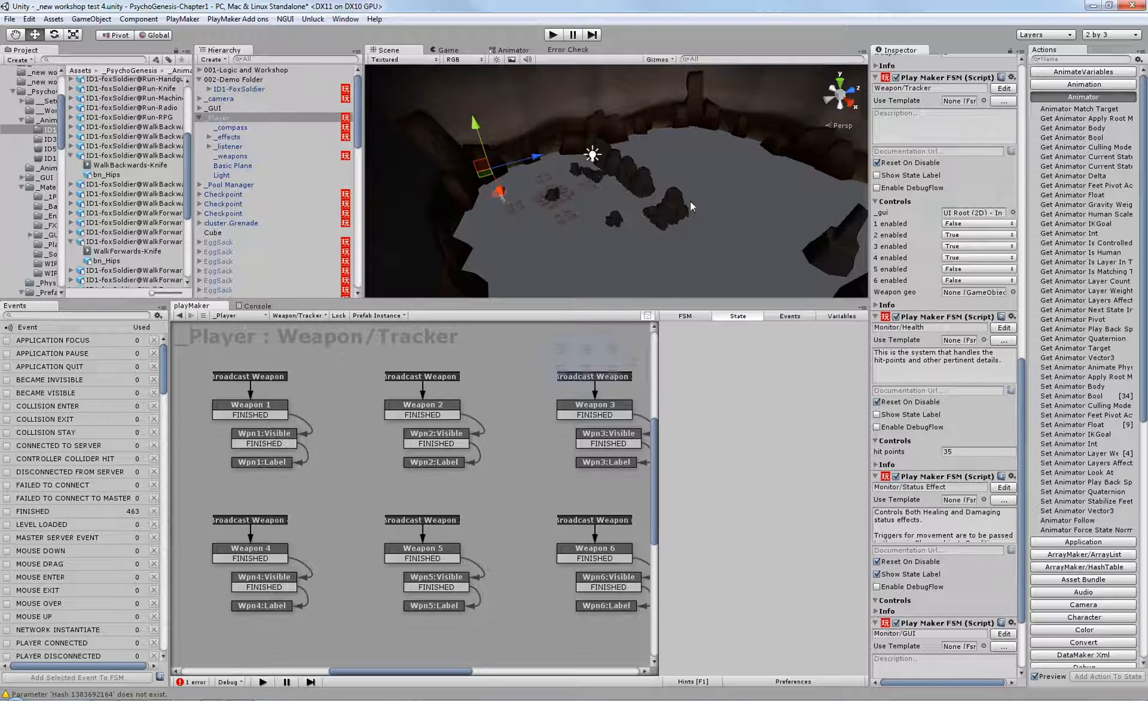